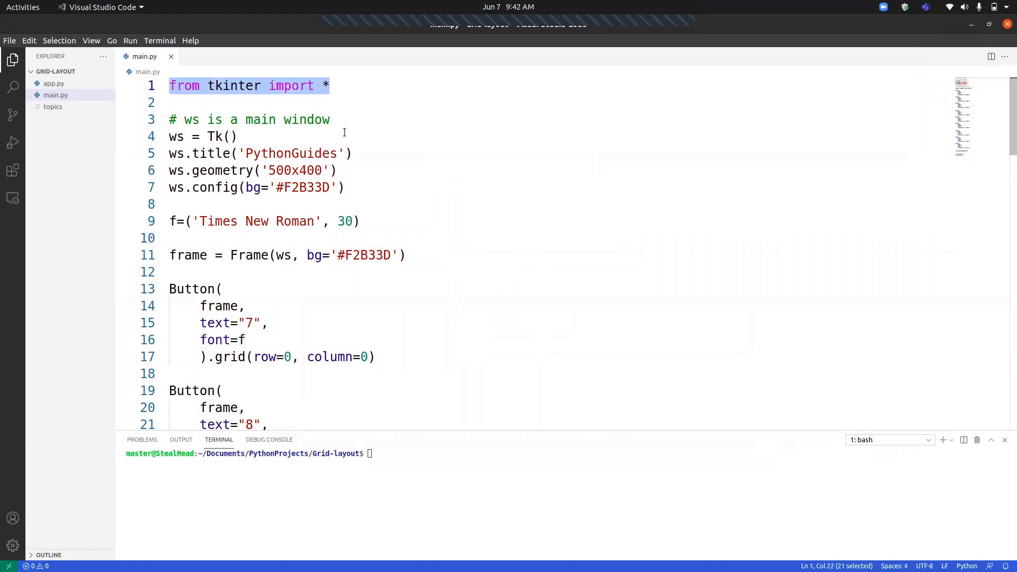
Review the ws window and frame setup code and position the number pad preview
scroll("down", 3)
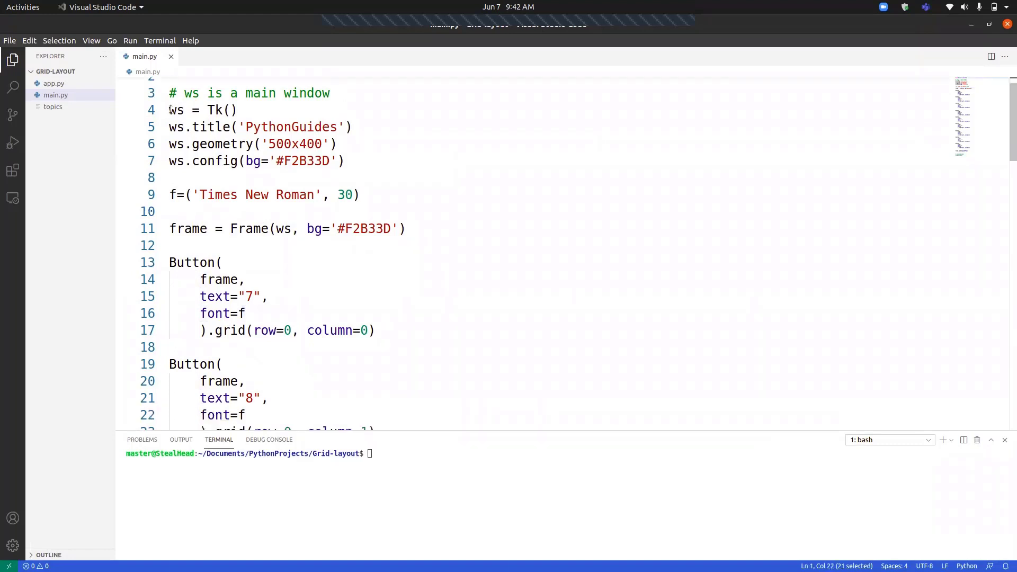
double_click(175, 109)
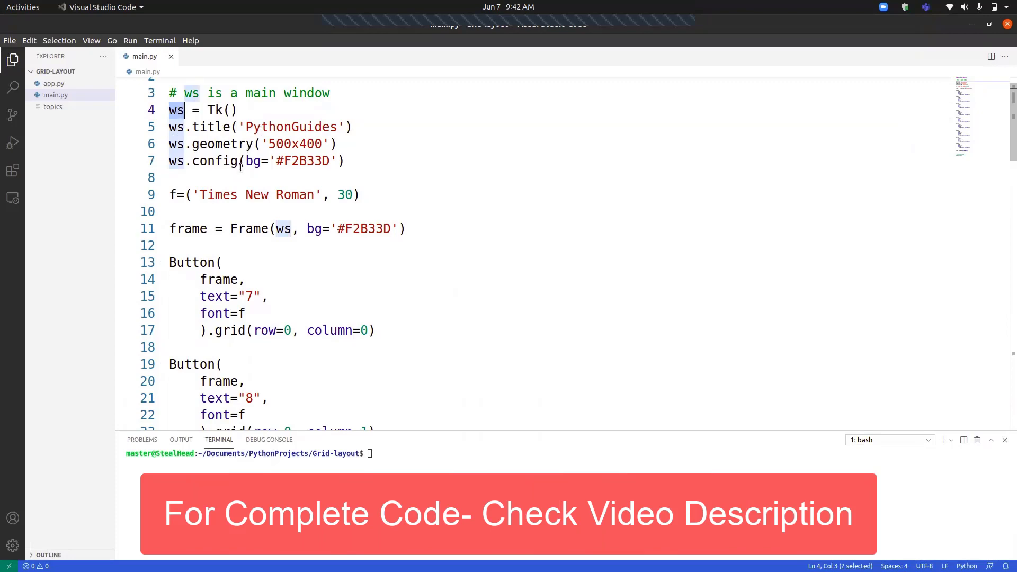
scroll("down", 3)
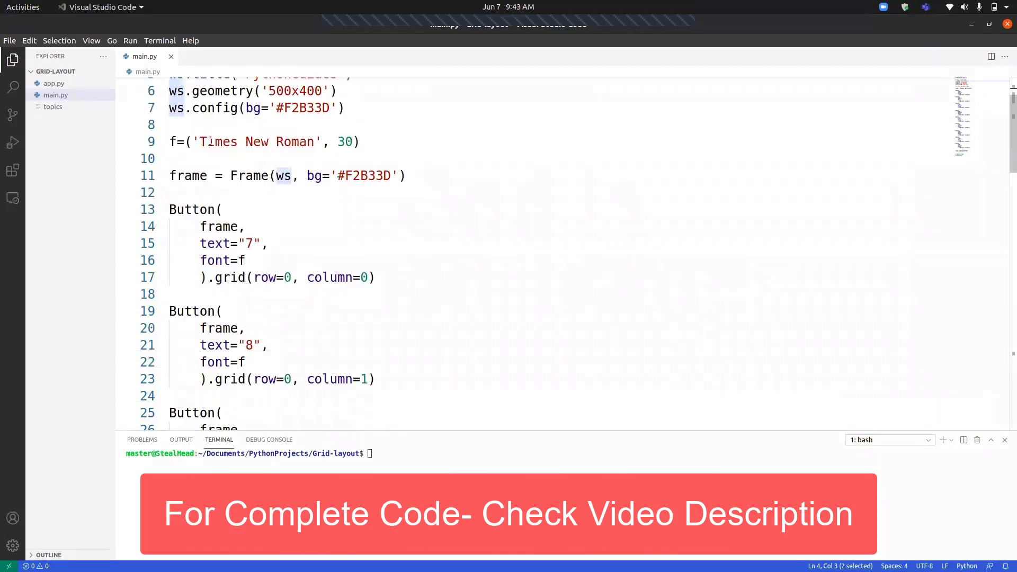
left_click_drag(186, 141, 360, 141)
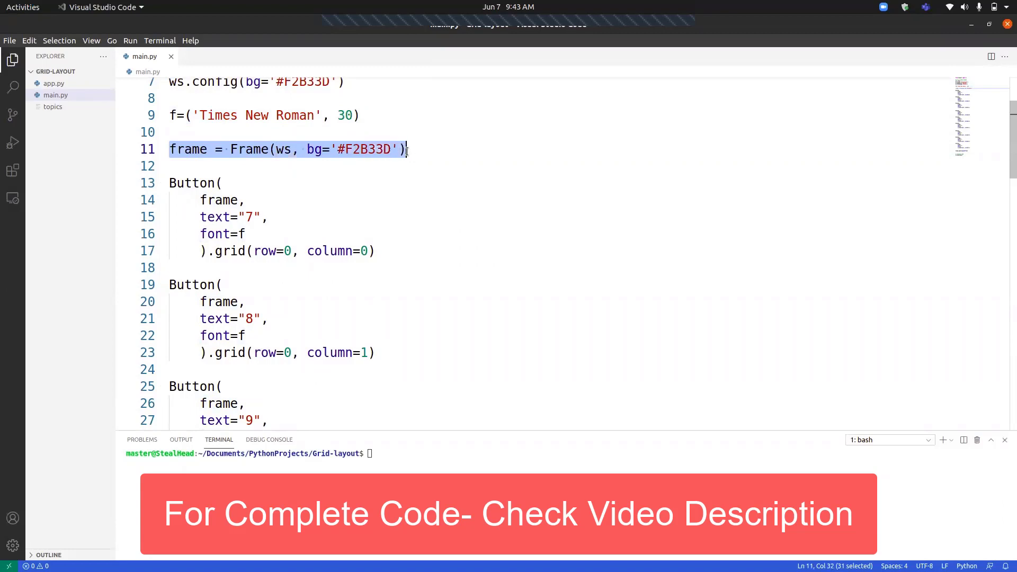
scroll("down", 3)
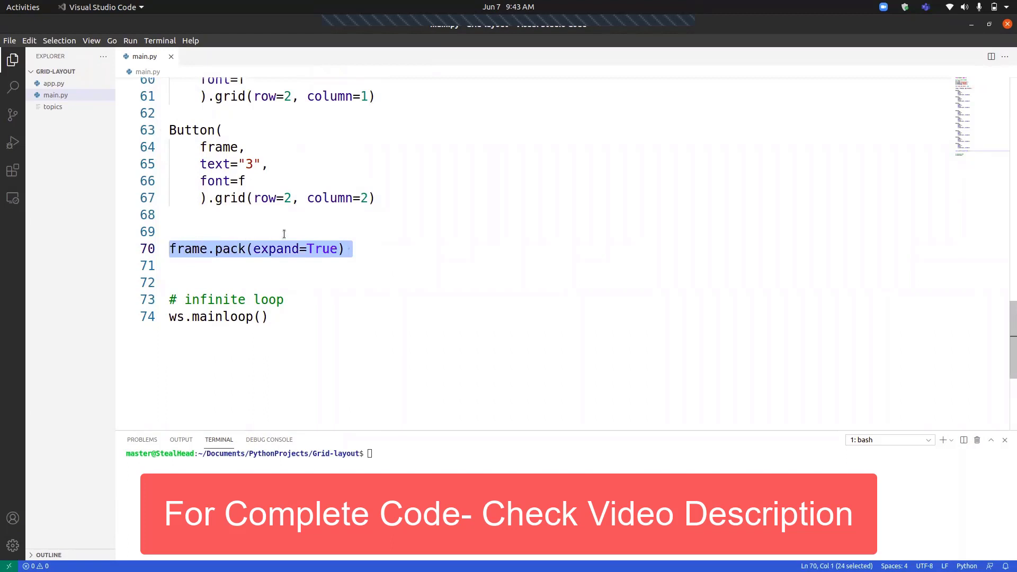
mouse_move(288, 232)
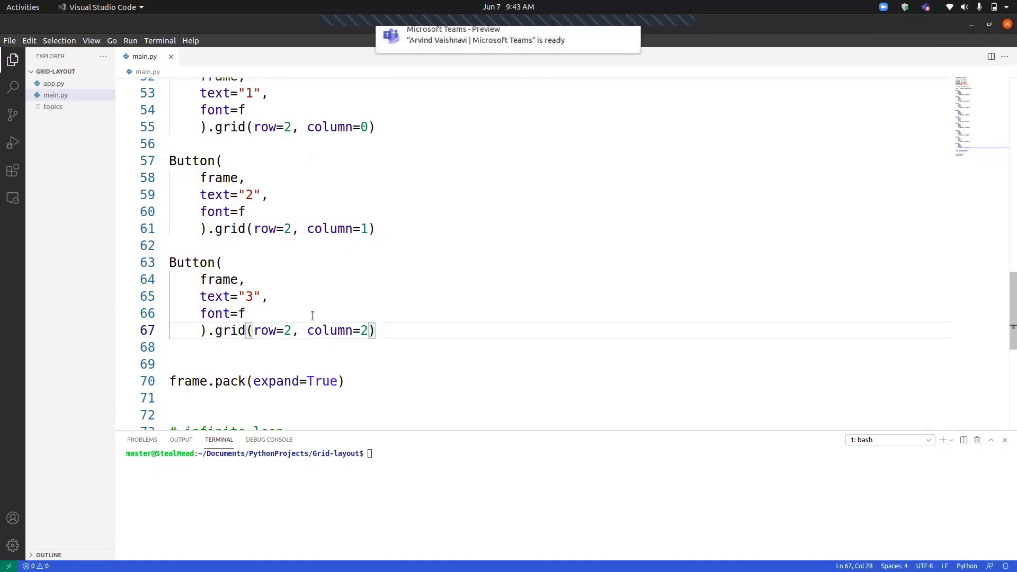
mouse_move(347, 222)
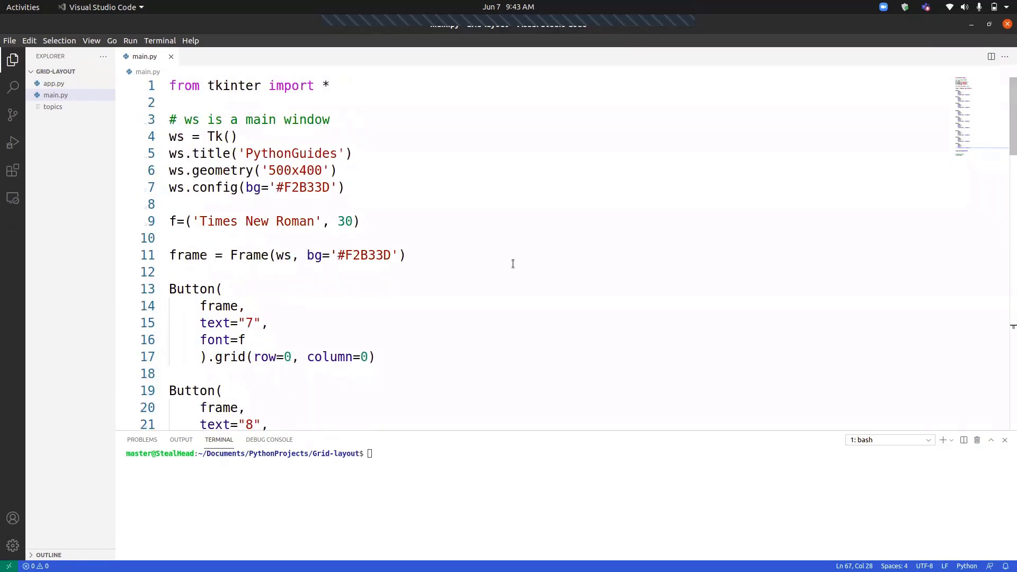
scroll("down", 3)
type("python3 main.py")
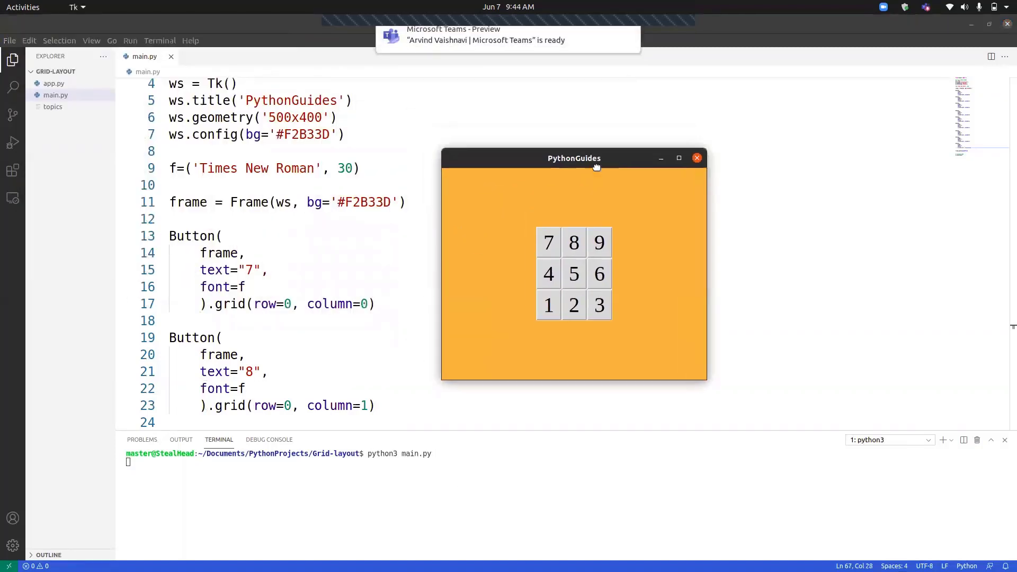
left_click_drag(574, 158, 575, 165)
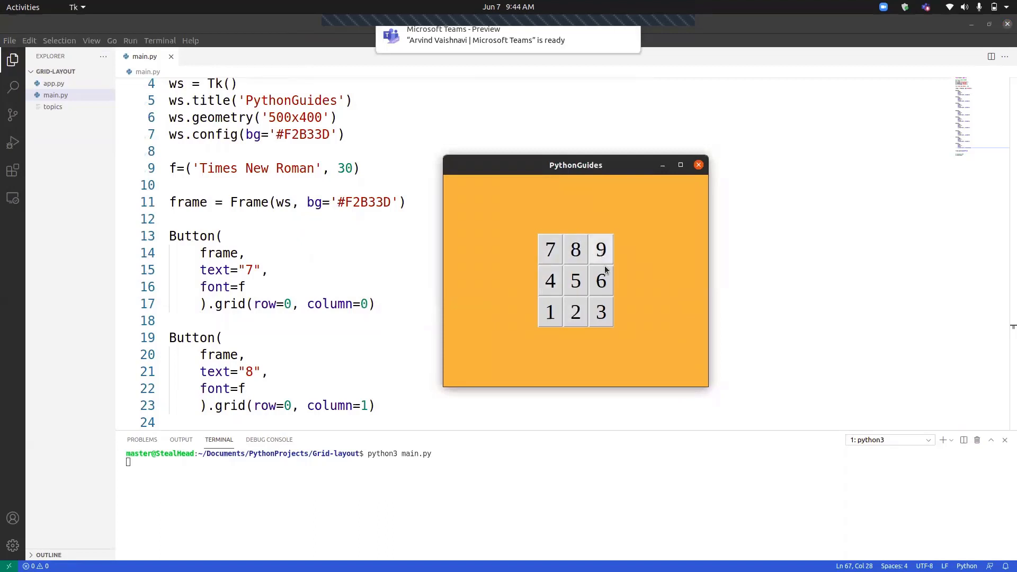
mouse_move(550, 250)
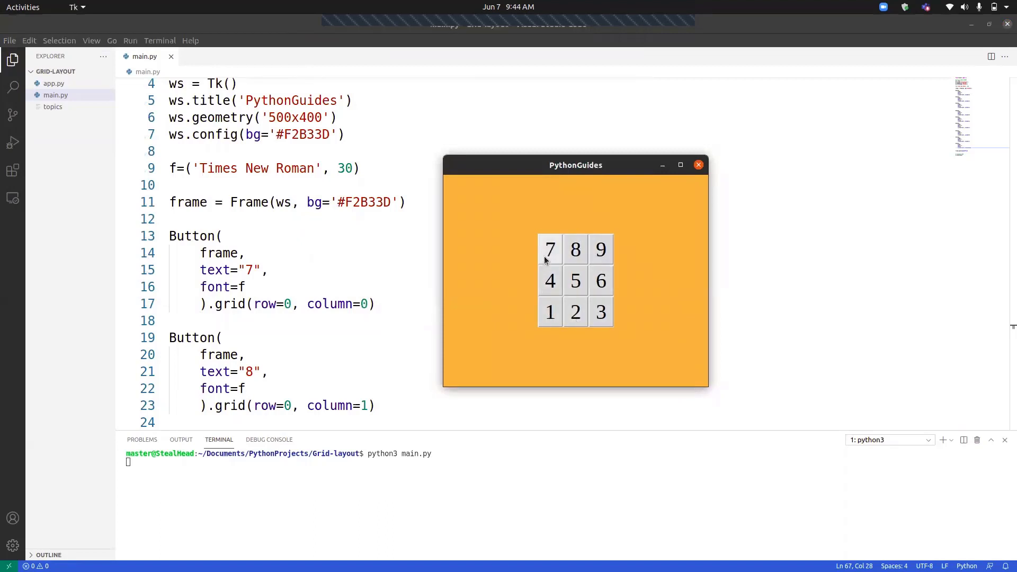
mouse_move(600, 251)
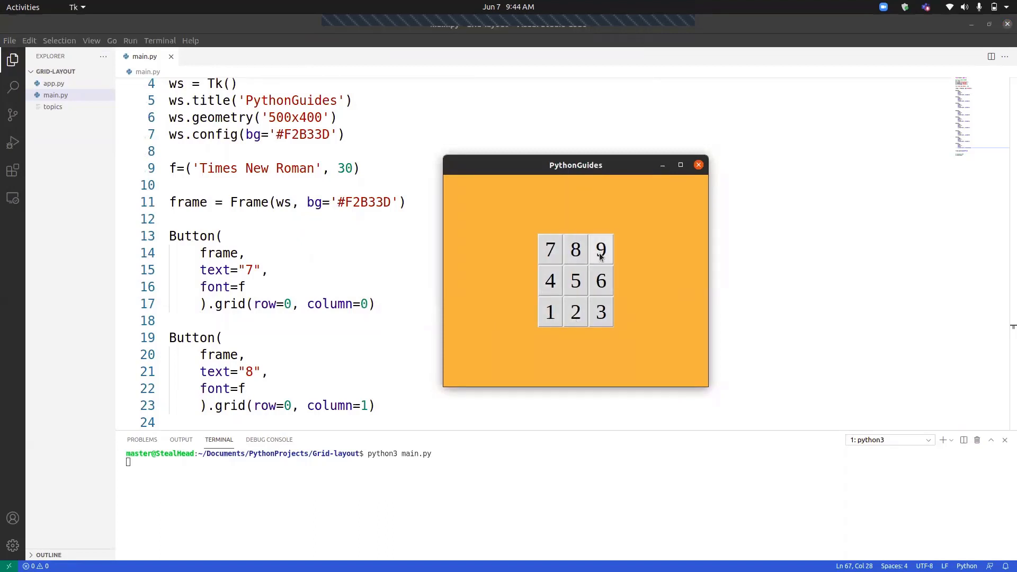
mouse_move(614, 265)
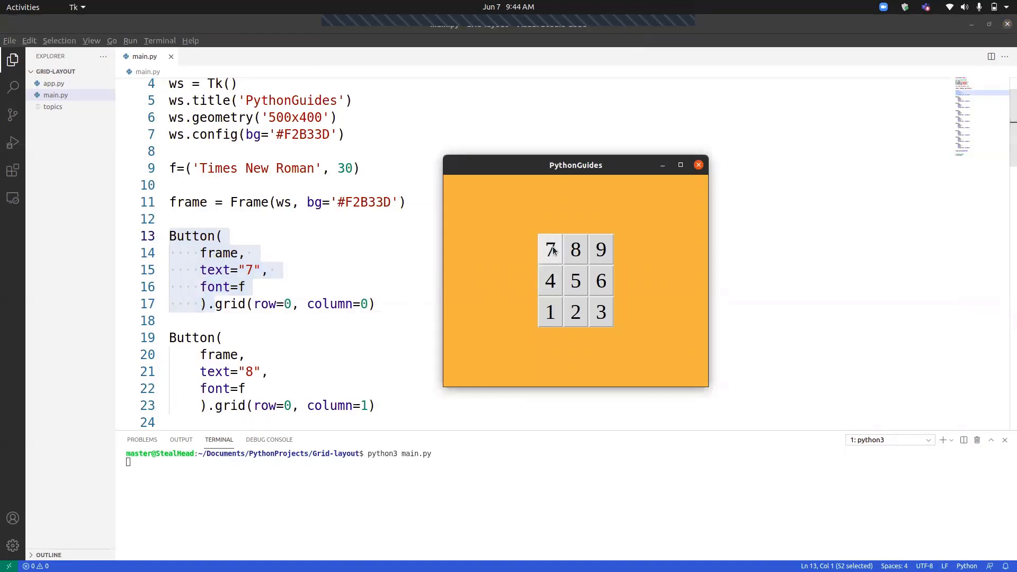
mouse_move(560, 245)
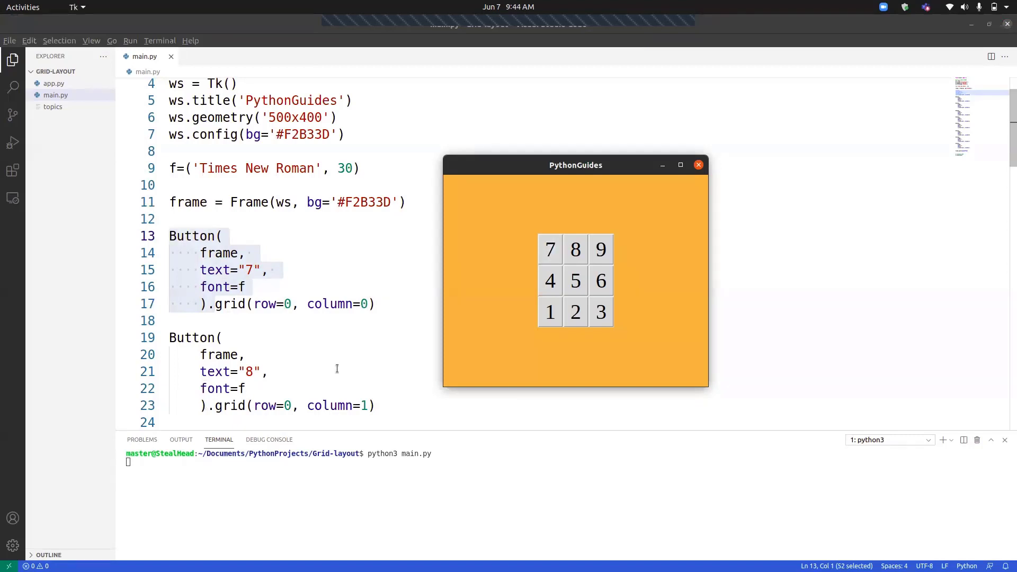
scroll("down", 3)
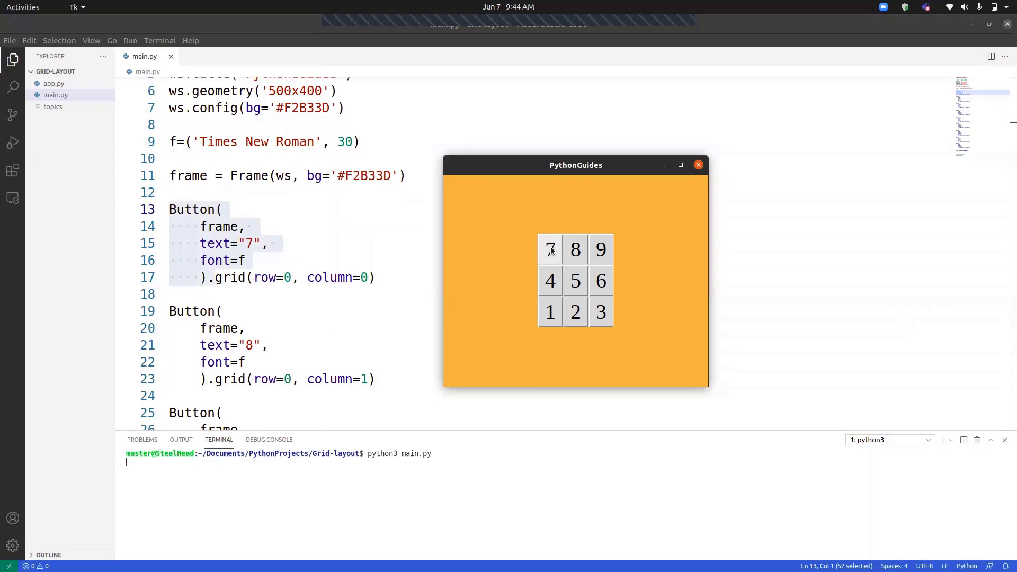
mouse_move(574, 249)
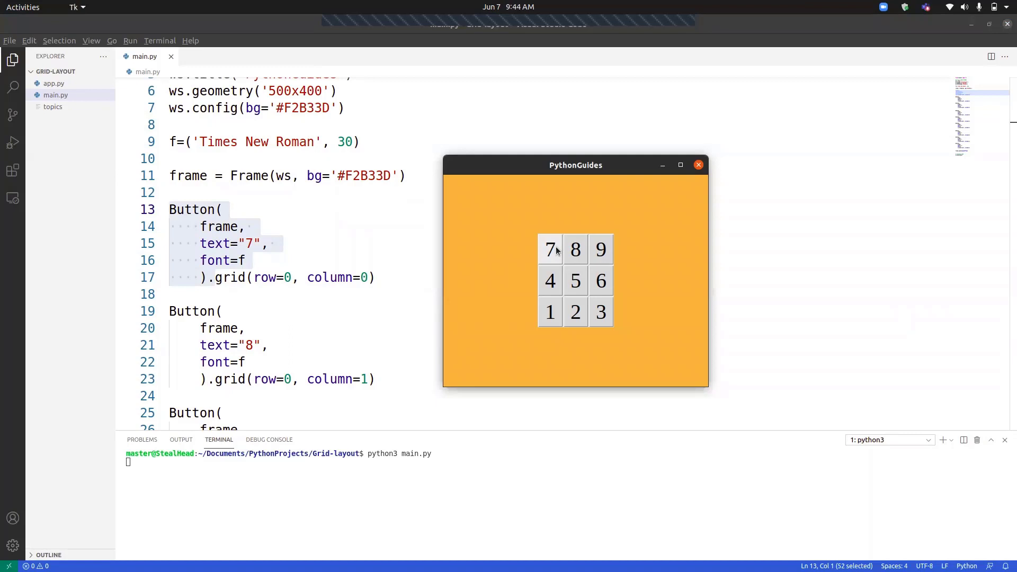
mouse_move(562, 250)
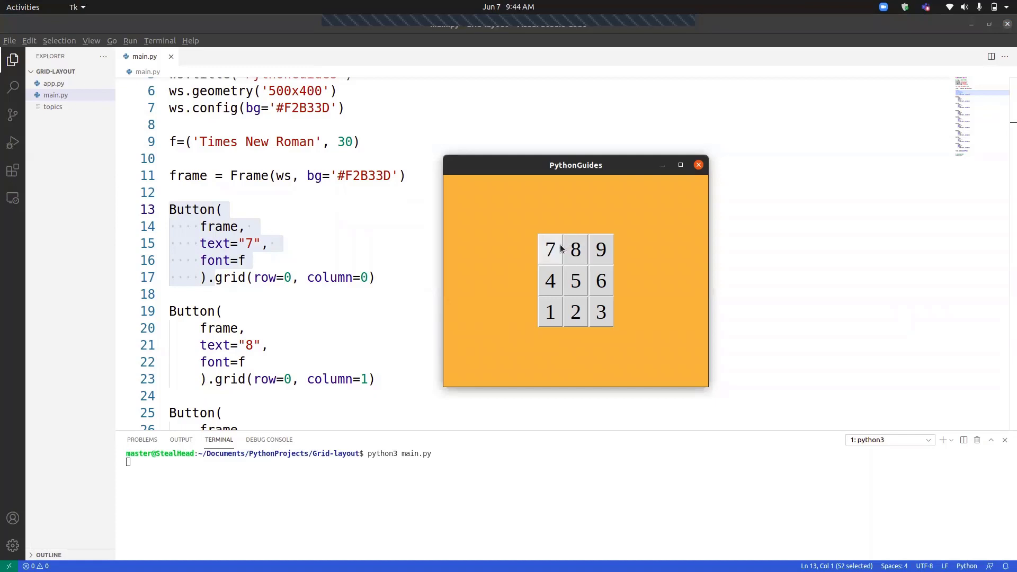
mouse_move(602, 250)
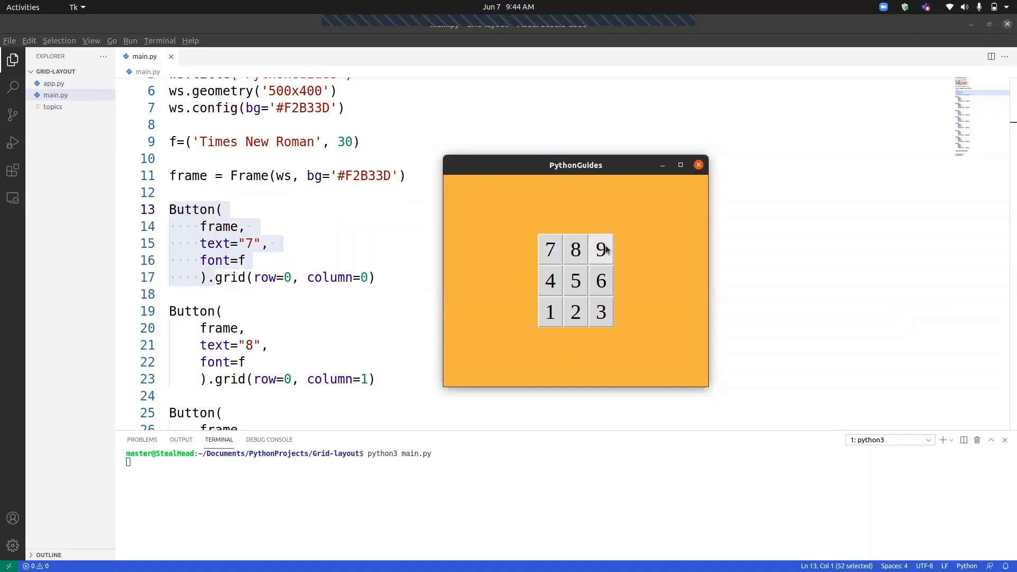
mouse_move(550, 280)
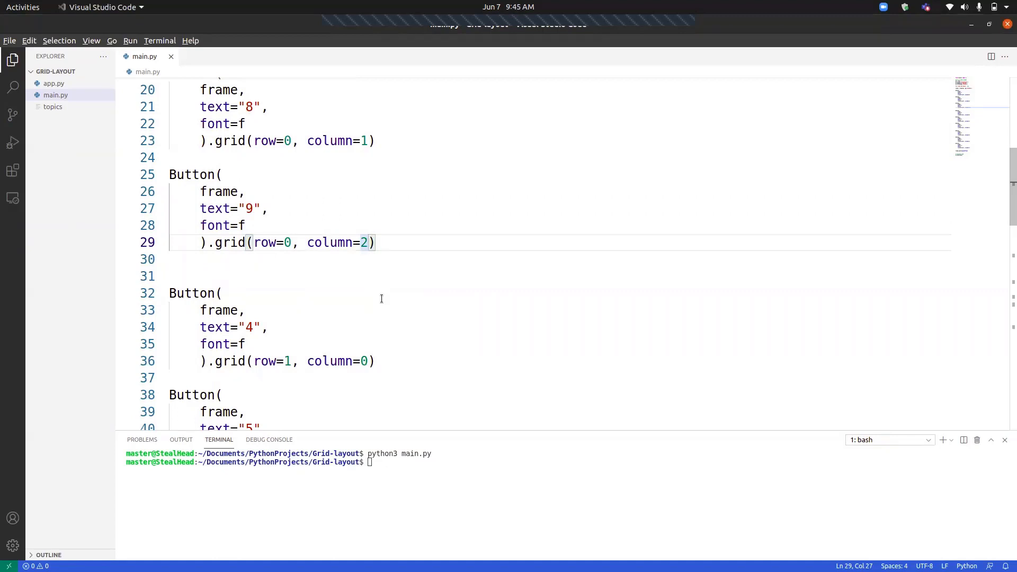
mouse_move(382, 286)
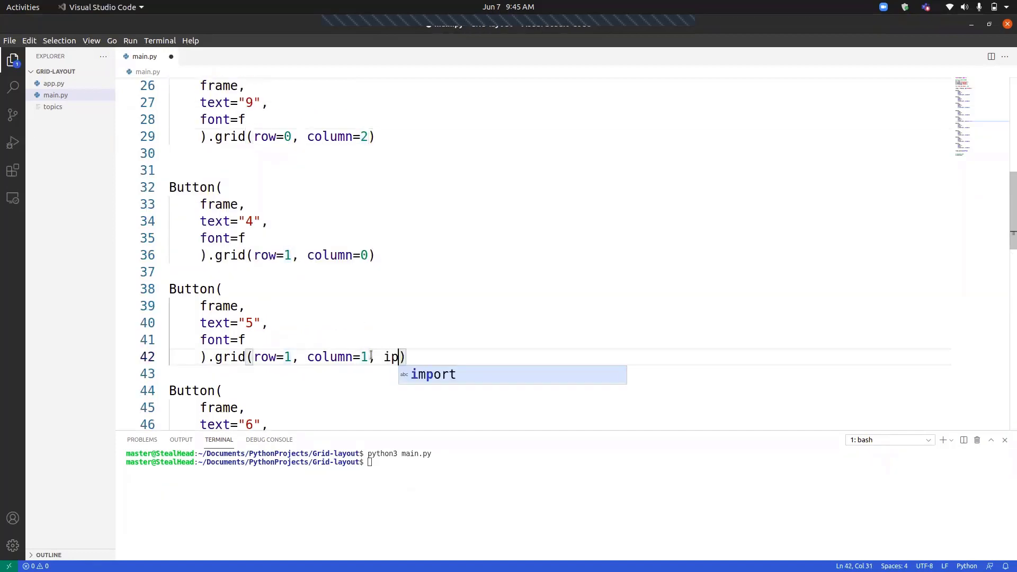
Add ipadx=10, ipady=10 to button 5's grid call and save main.py
type("ad")
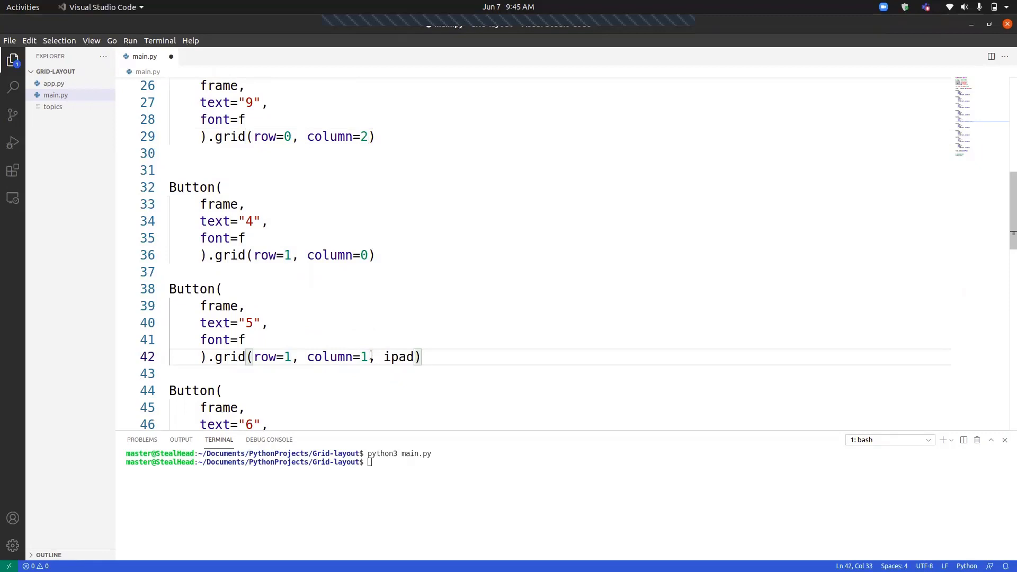
type("=1")
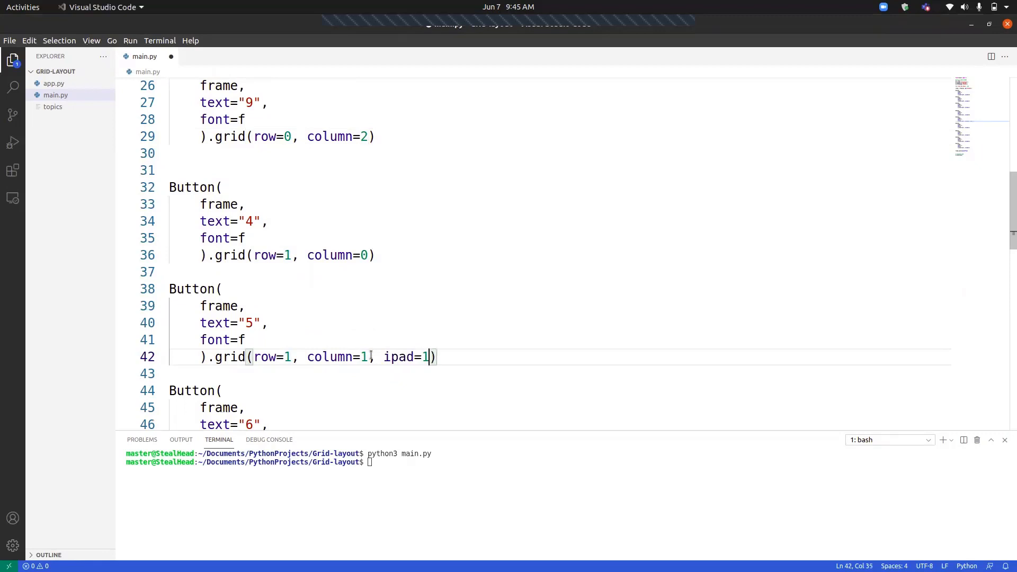
type("0,")
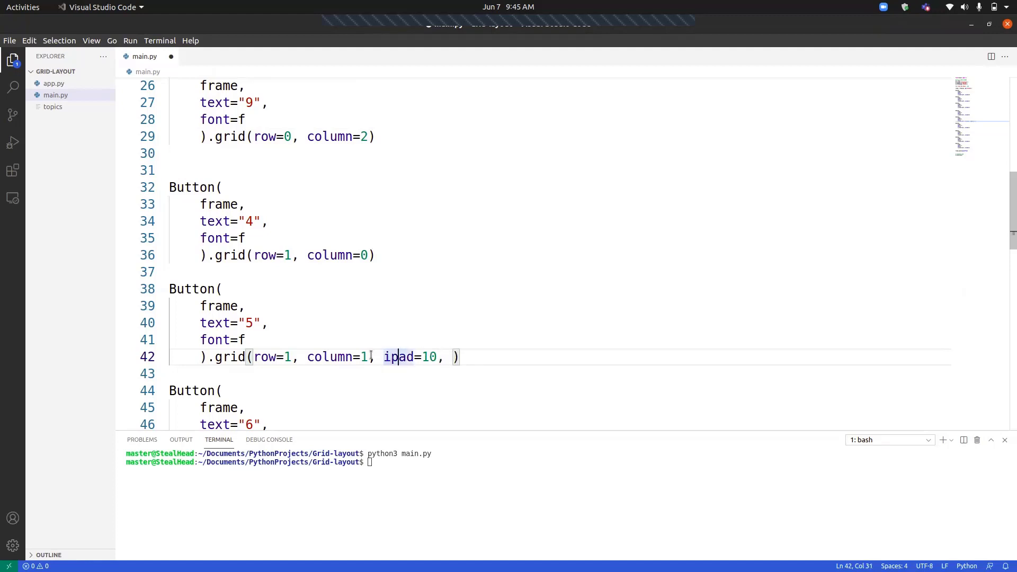
type("x")
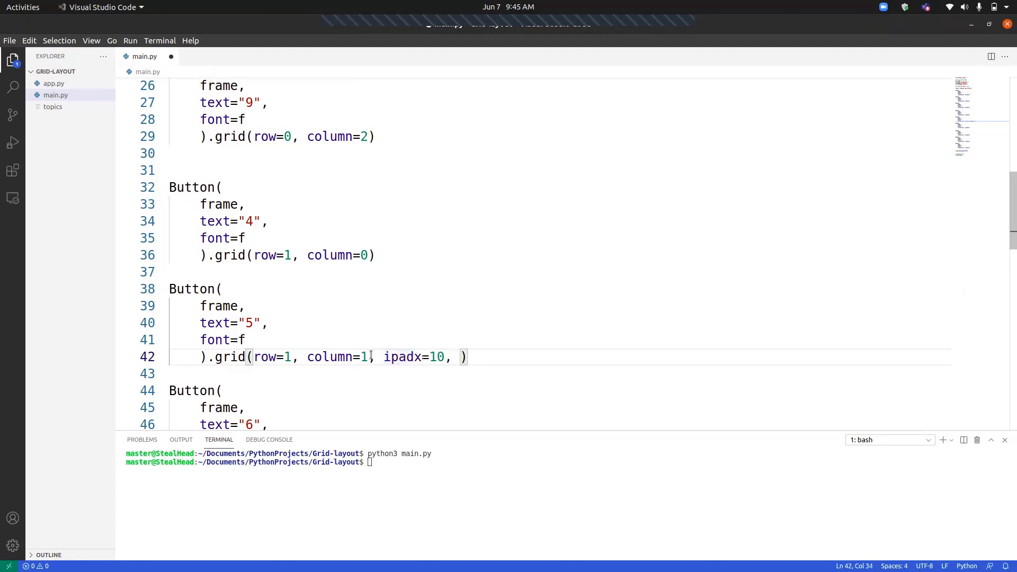
type("i")
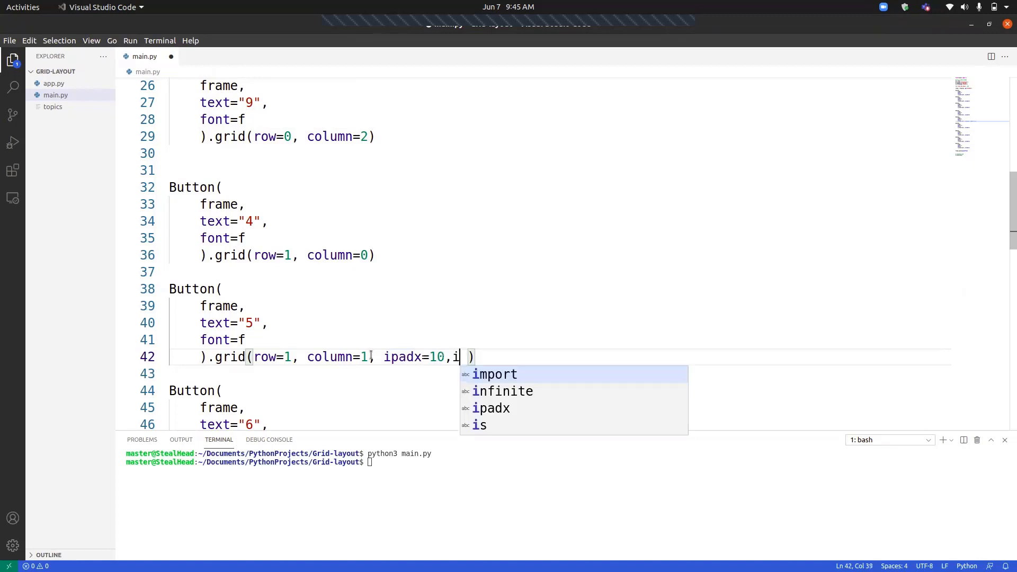
type("pady=10")
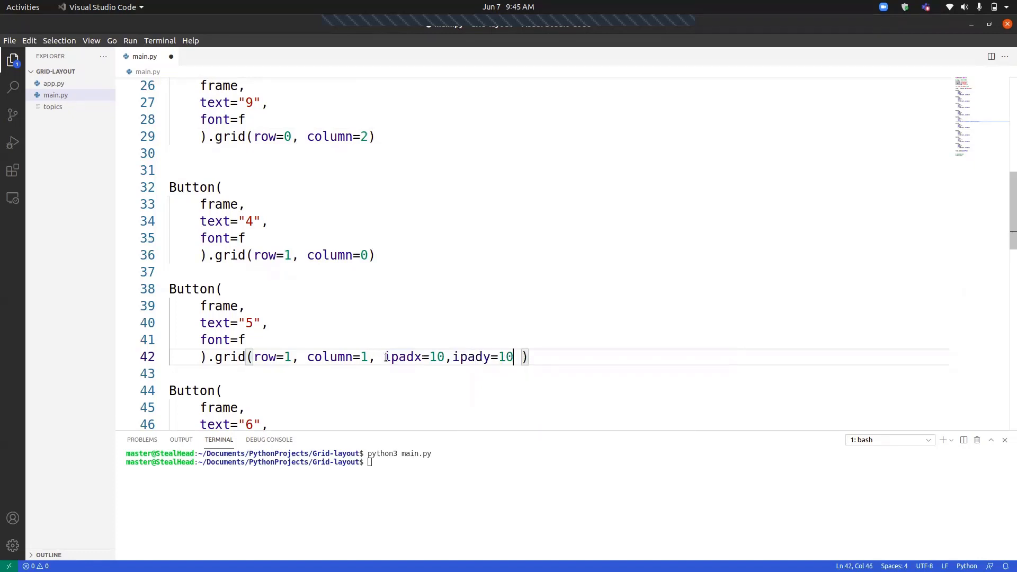
key("ctrl+s")
type("python3 main.py")
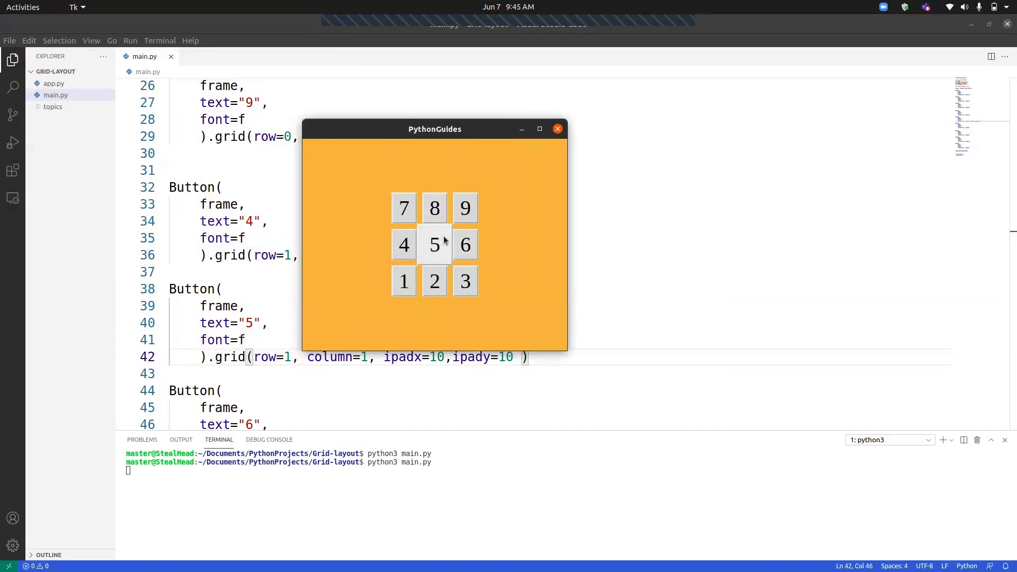
left_click_drag(435, 128, 503, 120)
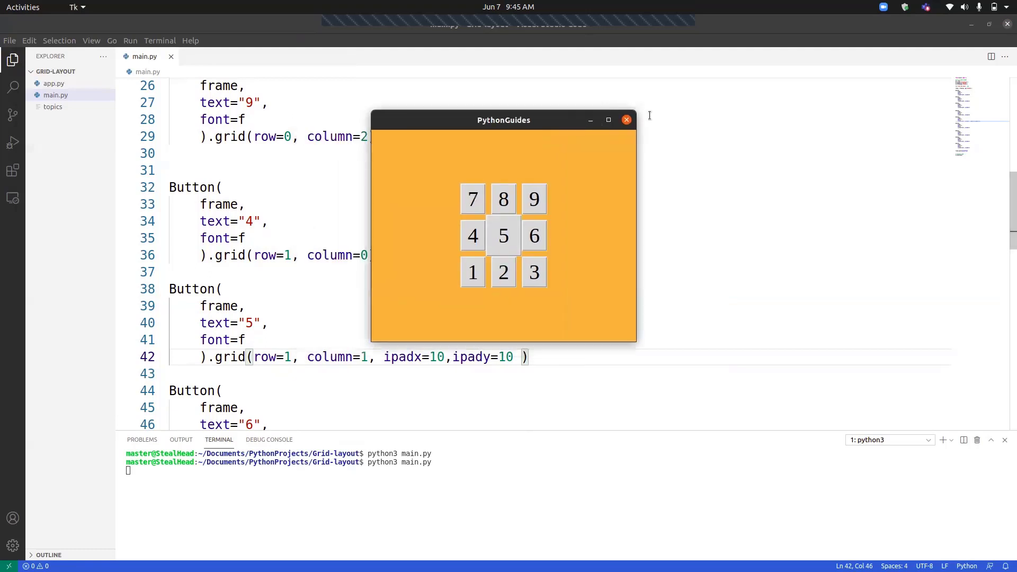
left_click(626, 119)
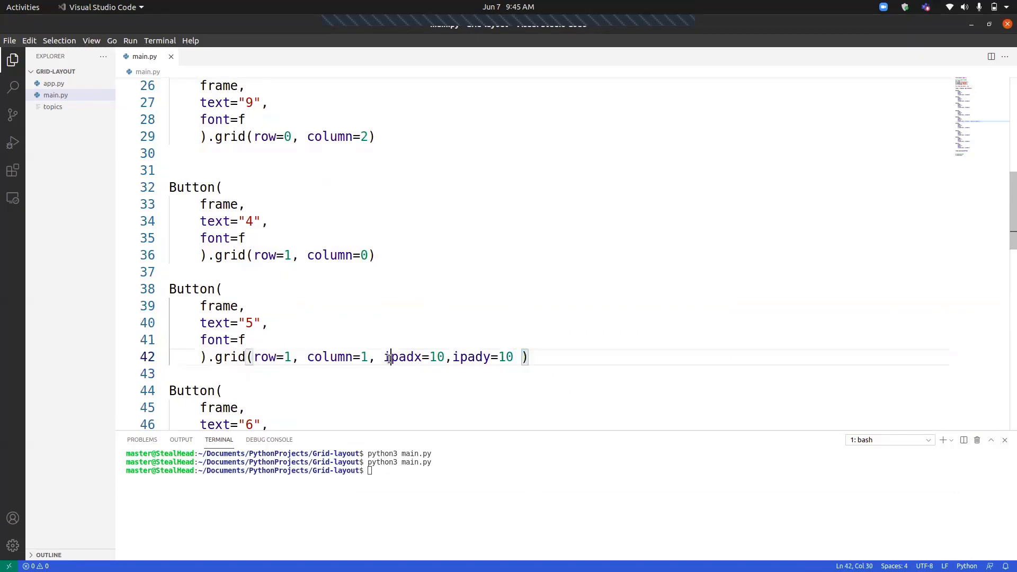
Rerun main.py, inspect button 5 with padx=10, pady=10, then close the Tk window
key("BackSpace")
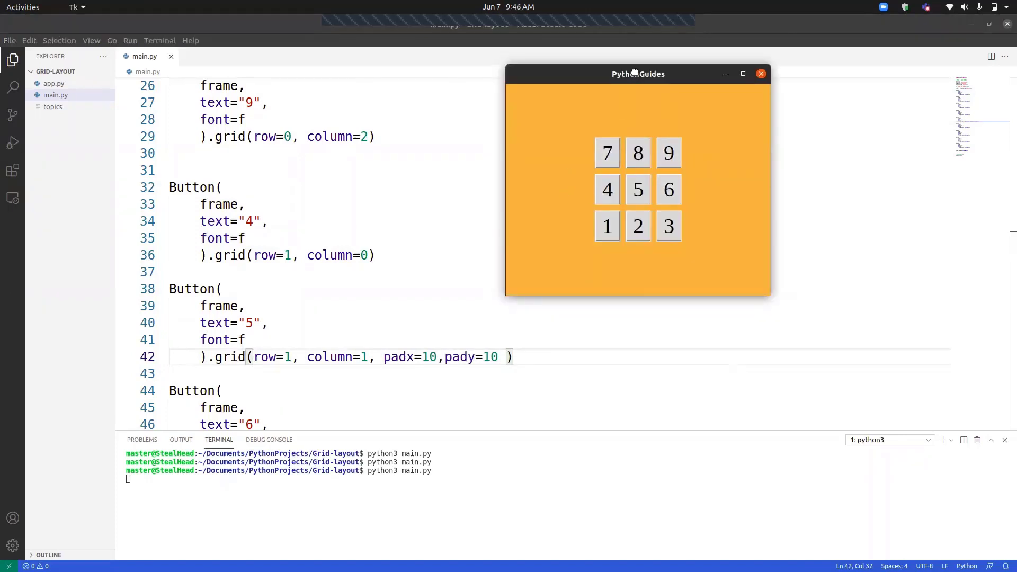
left_click_drag(638, 73, 527, 133)
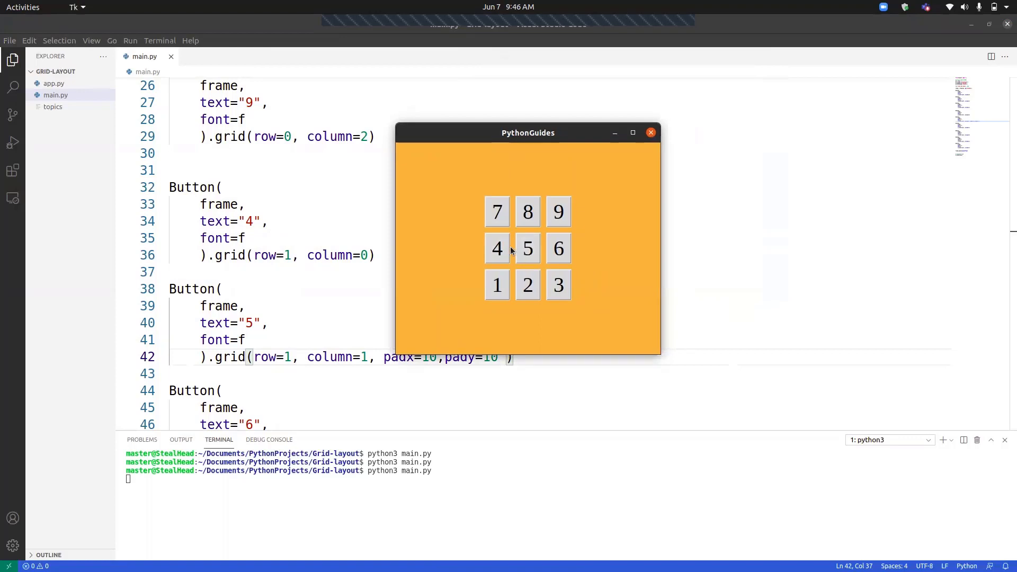
mouse_move(532, 276)
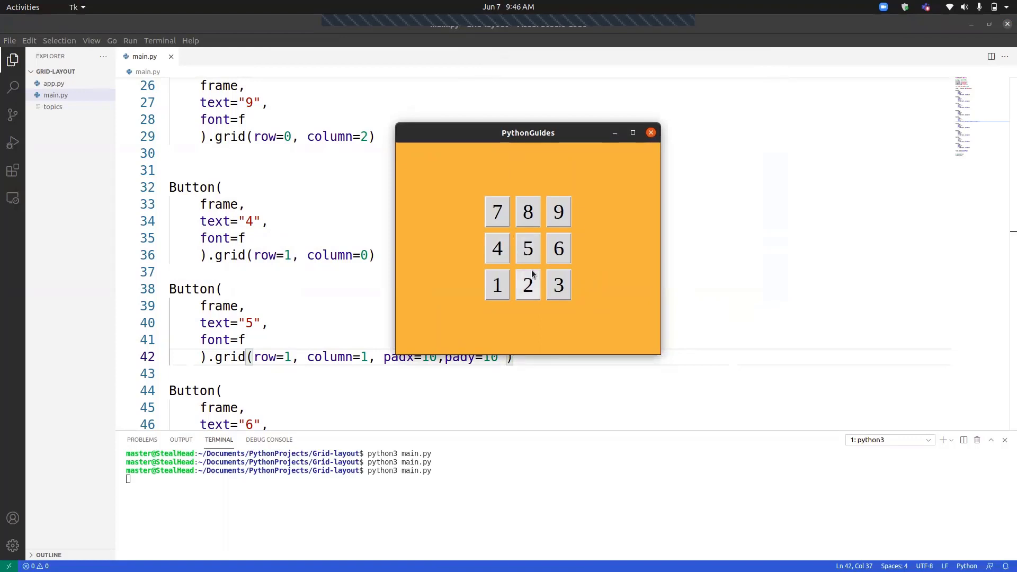
mouse_move(553, 236)
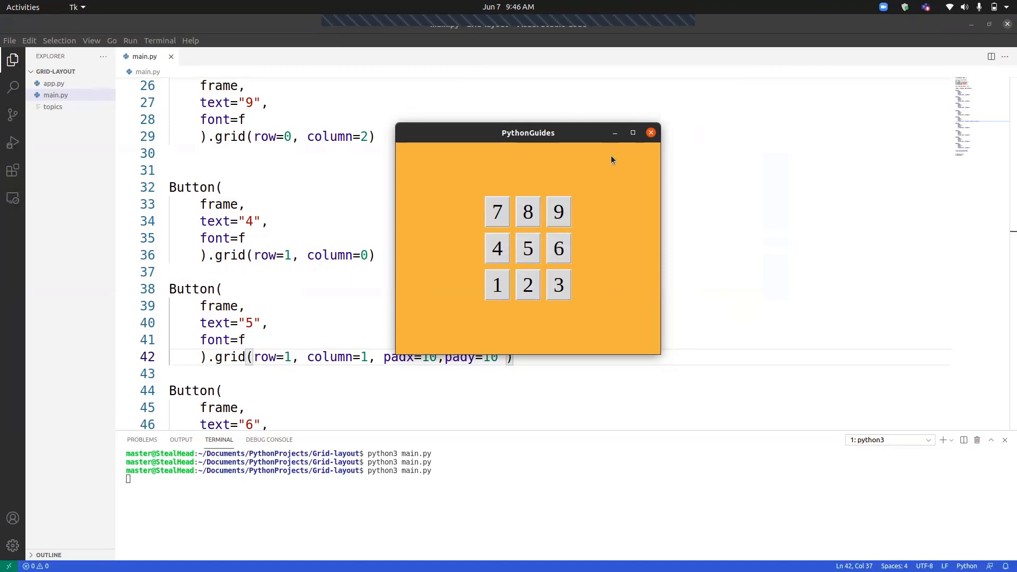
left_click(651, 132)
type(", ip")
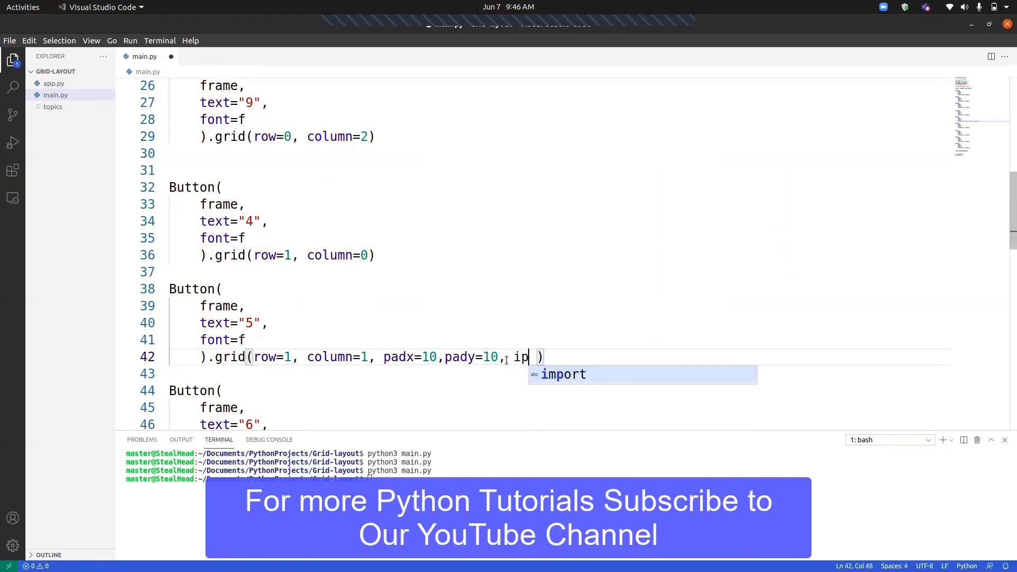
Add ipadx=10, ipady=10 alongside padx/pady on line 42 and view the enlarged button 5
type("adx=10,")
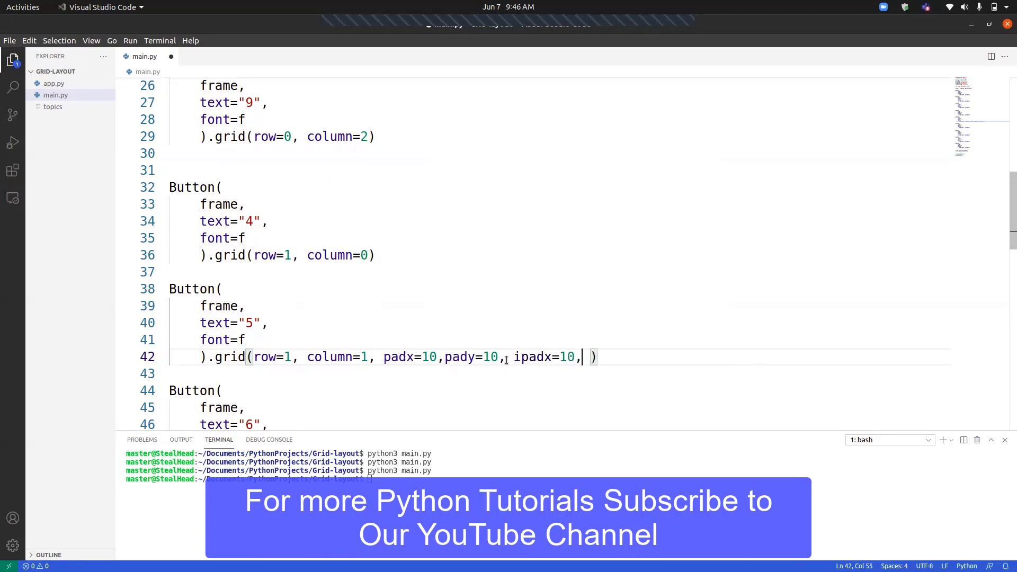
type("pady=10")
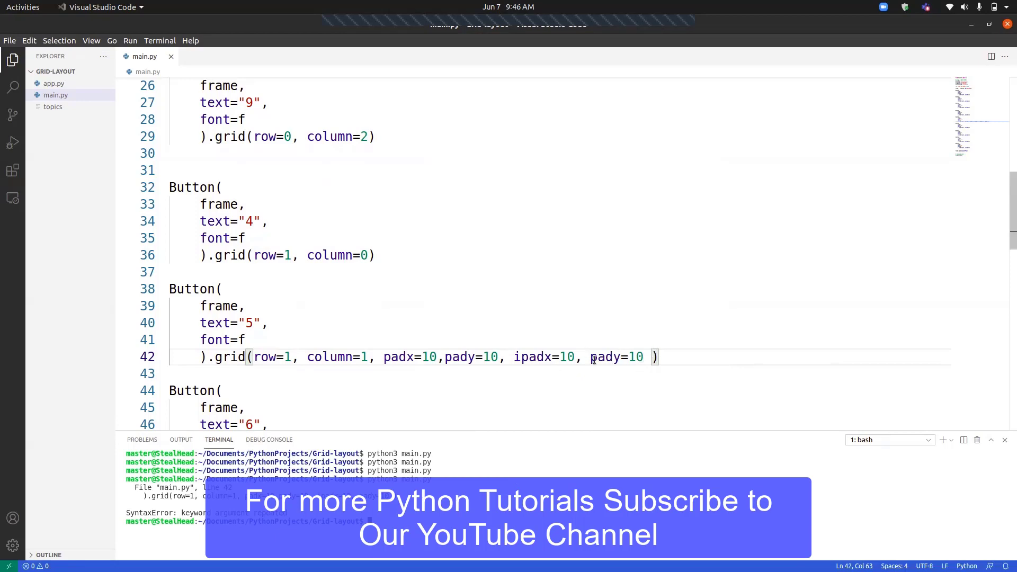
type("i")
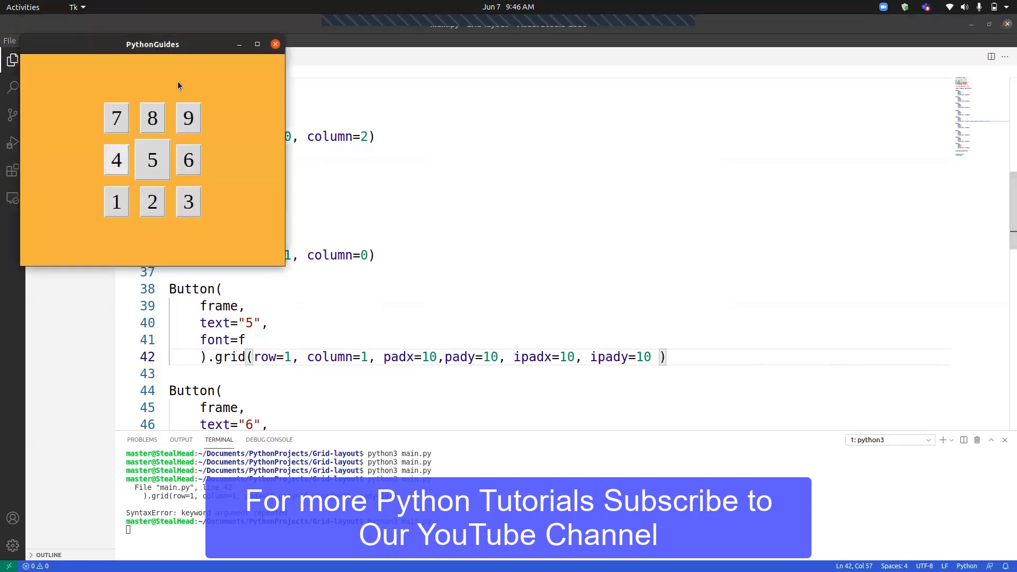
left_click_drag(153, 44, 428, 181)
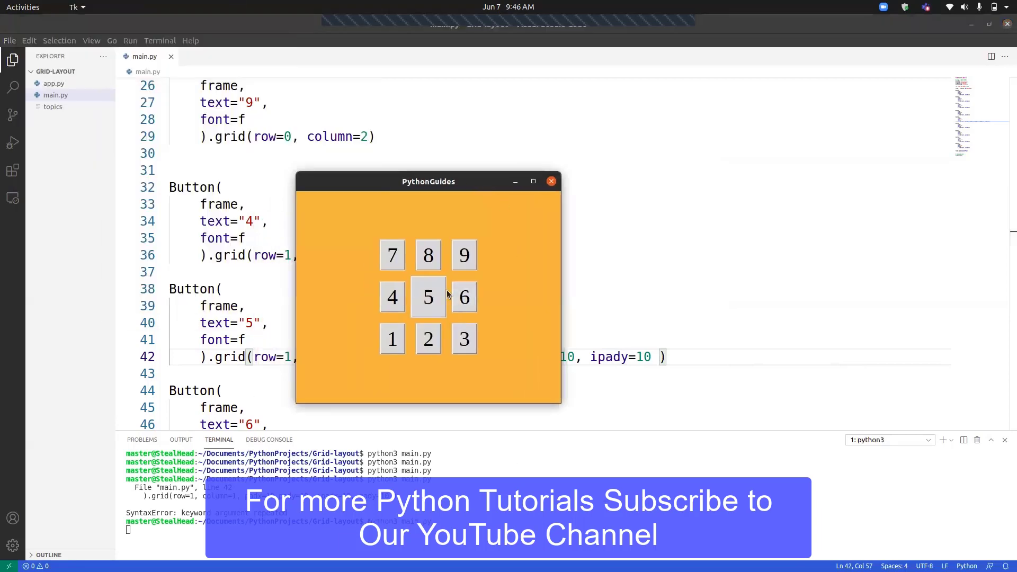
mouse_move(447, 277)
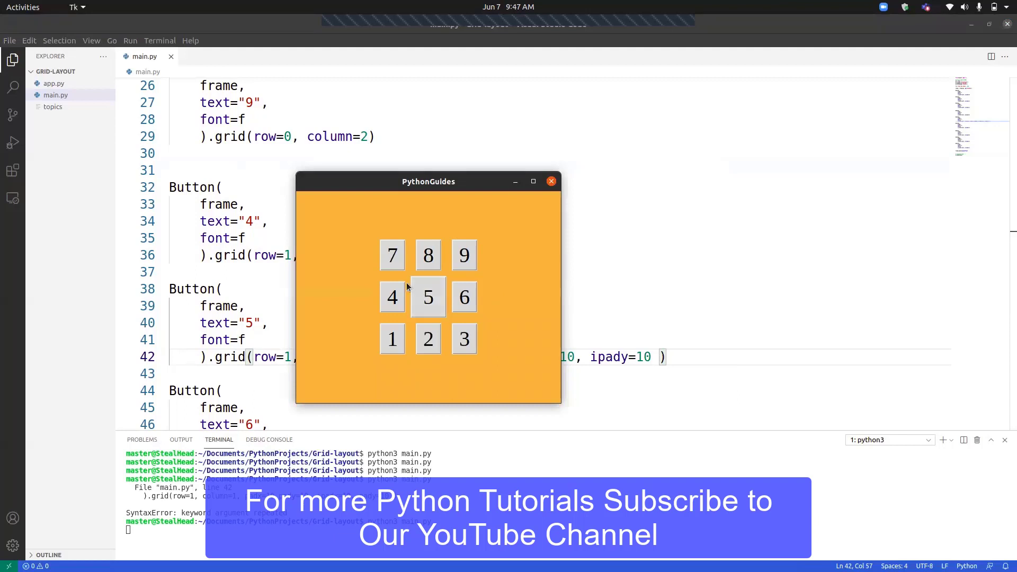
mouse_move(464, 297)
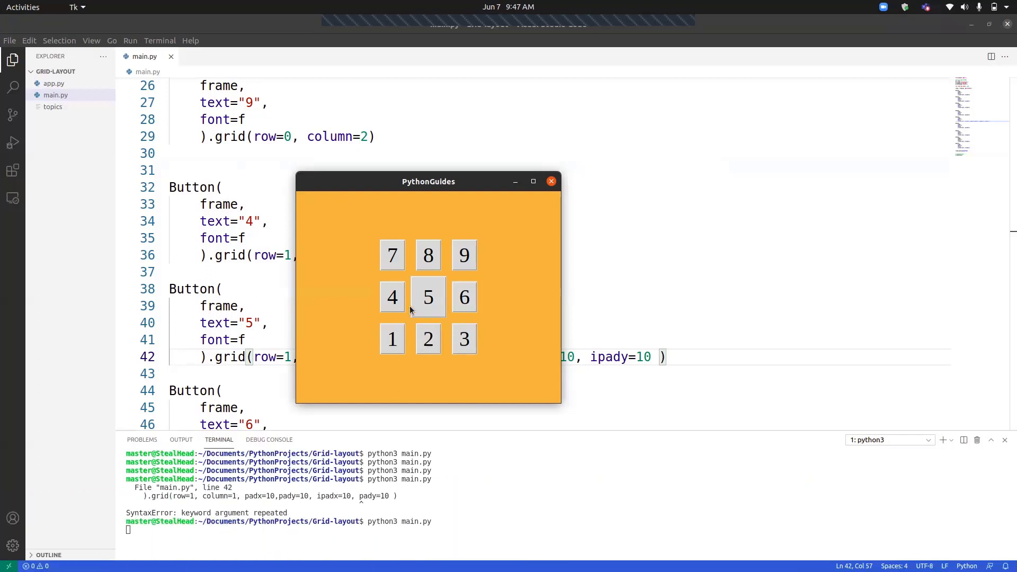
mouse_move(502, 190)
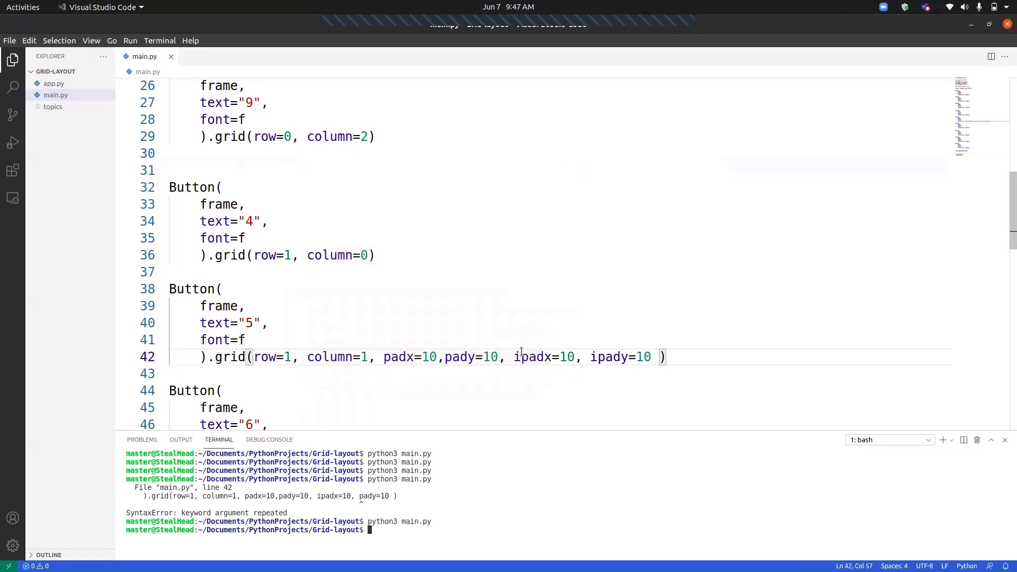
Replace button 5's padding arguments with columnspan=3 in its grid call
key("Delete")
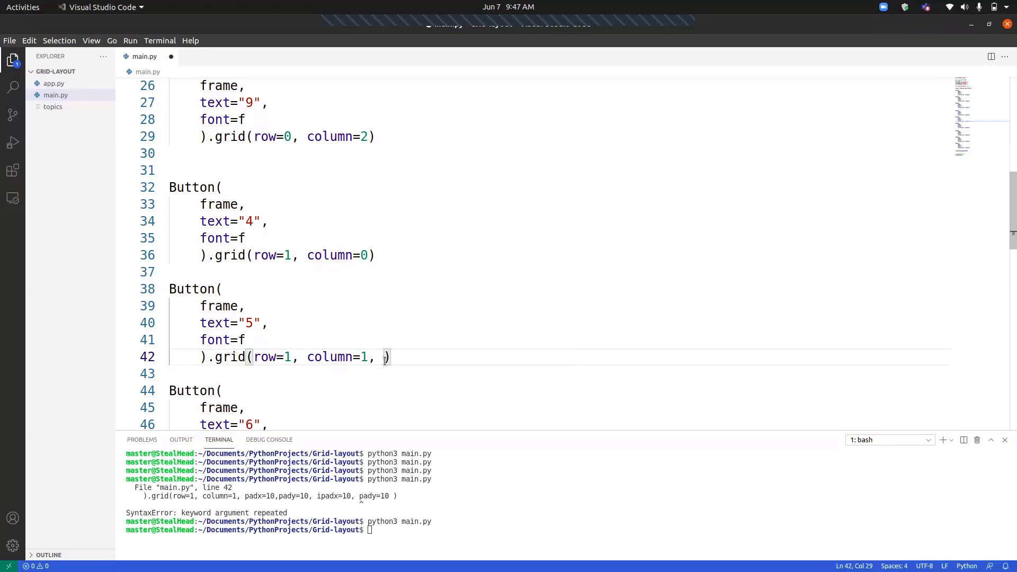
key("BackSpace")
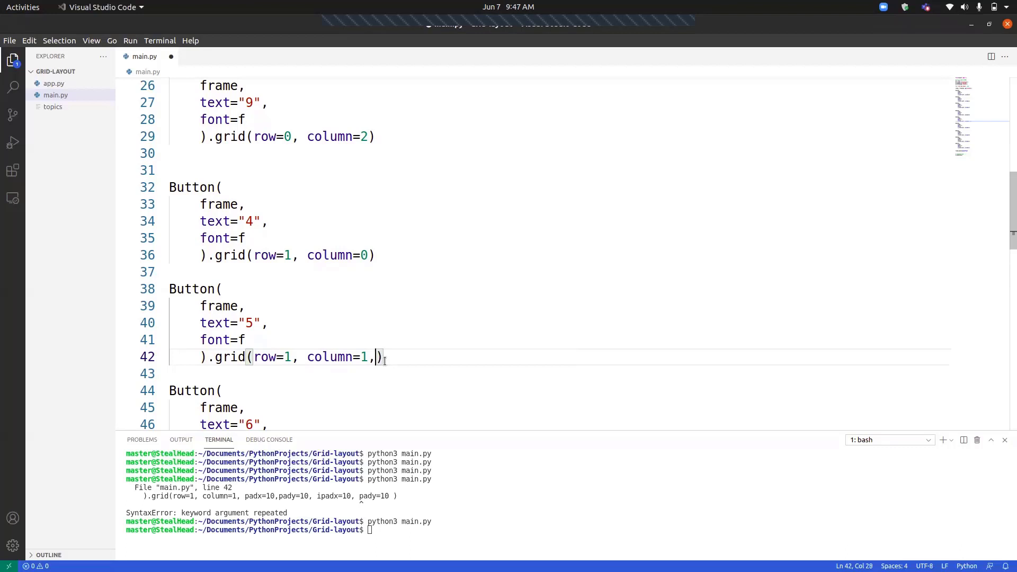
type("column")
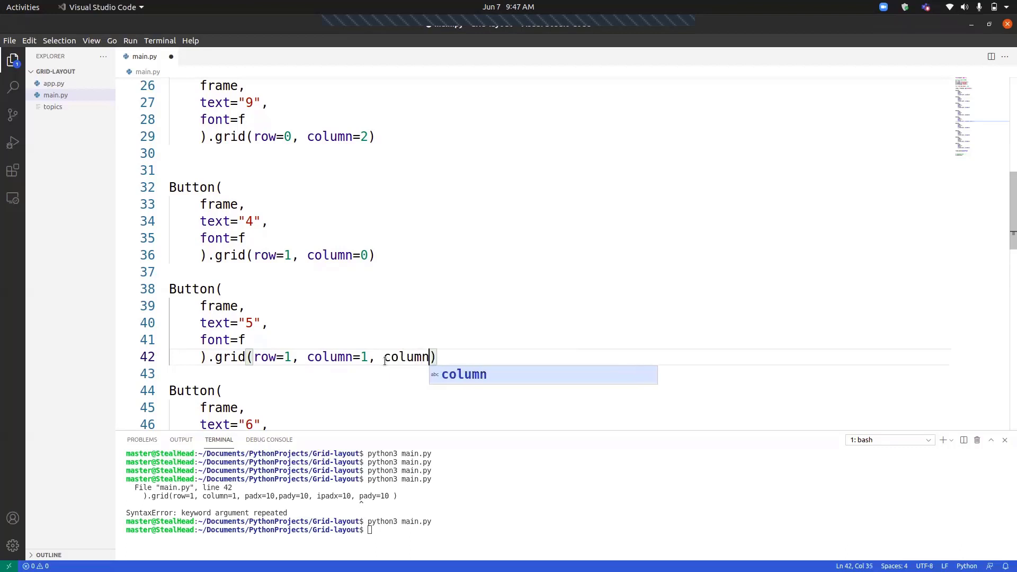
type("span=")
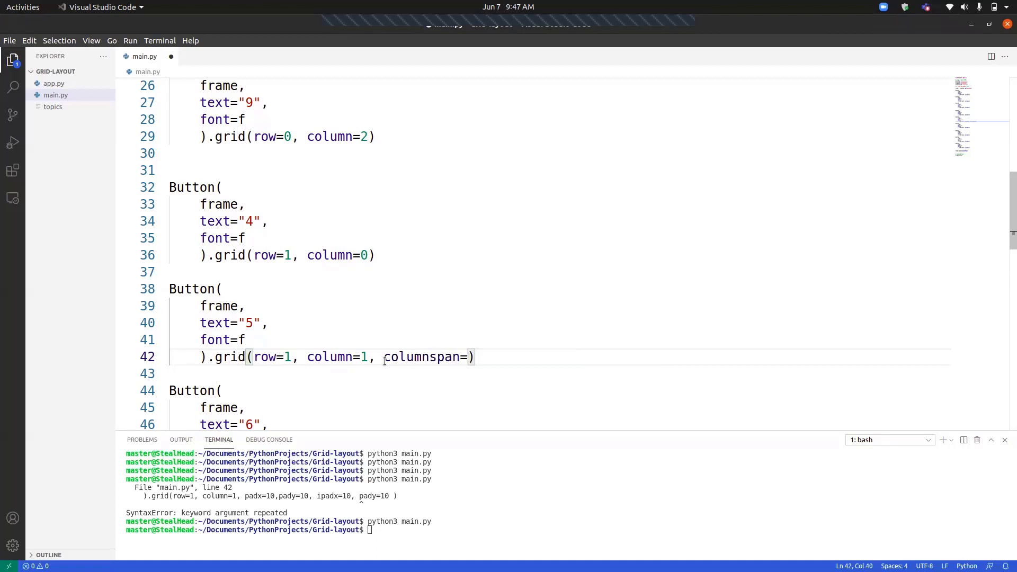
type("3")
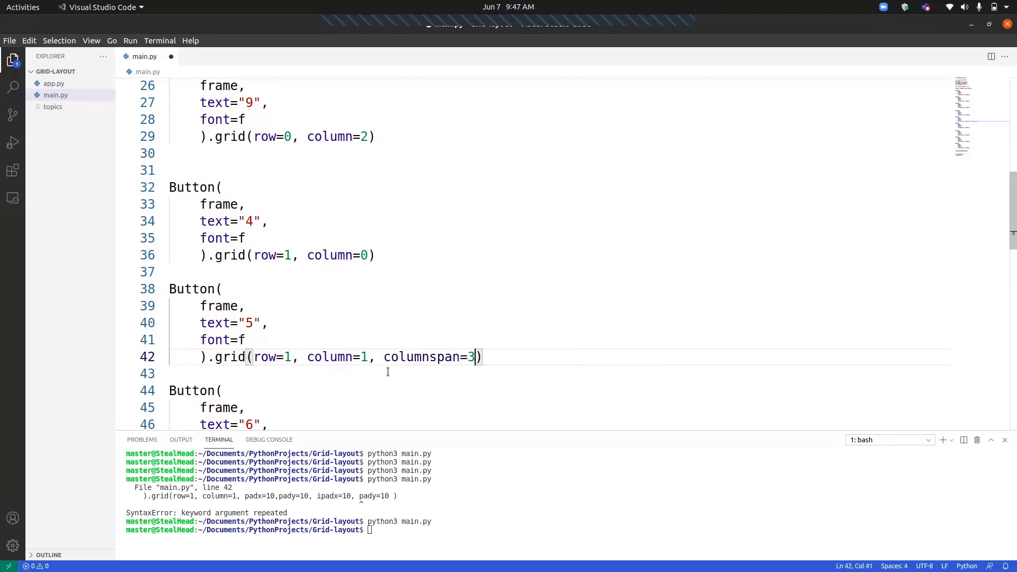
left_click(466, 521)
type("python3 main.py")
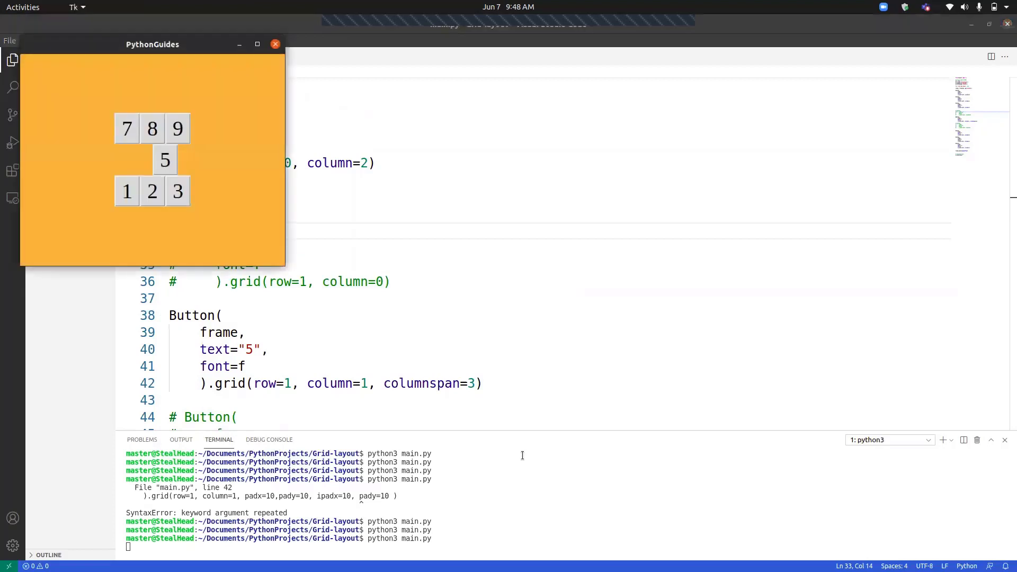
Move the Tk window into view showing button 5 alone in the middle row
left_click_drag(153, 44, 417, 69)
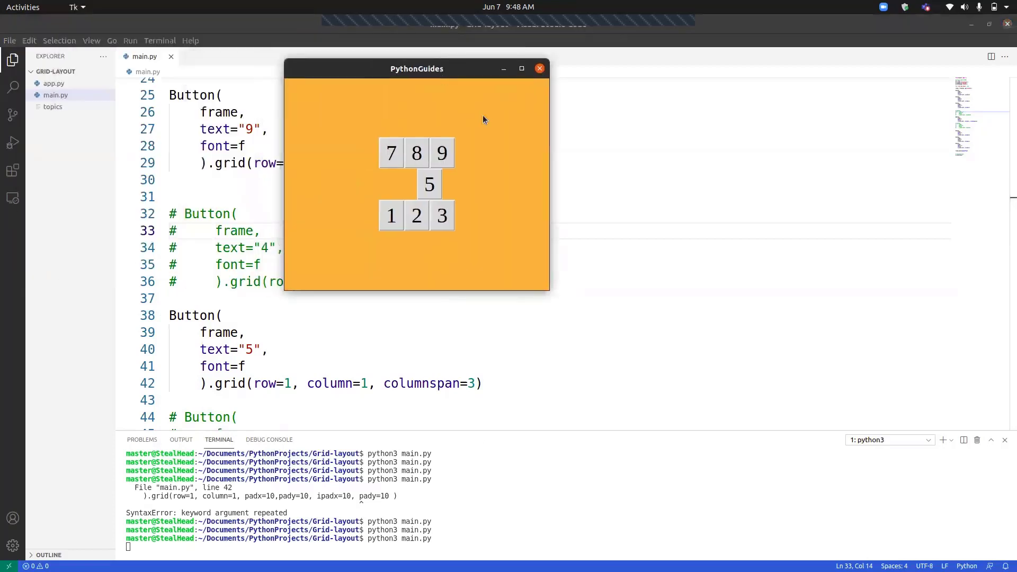
mouse_move(427, 177)
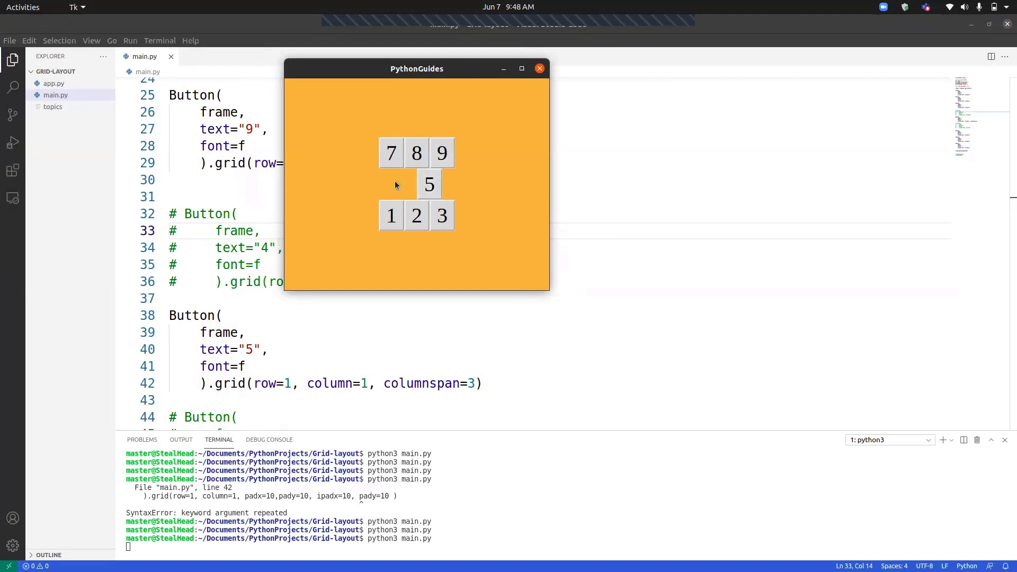
mouse_move(400, 195)
type(", ")
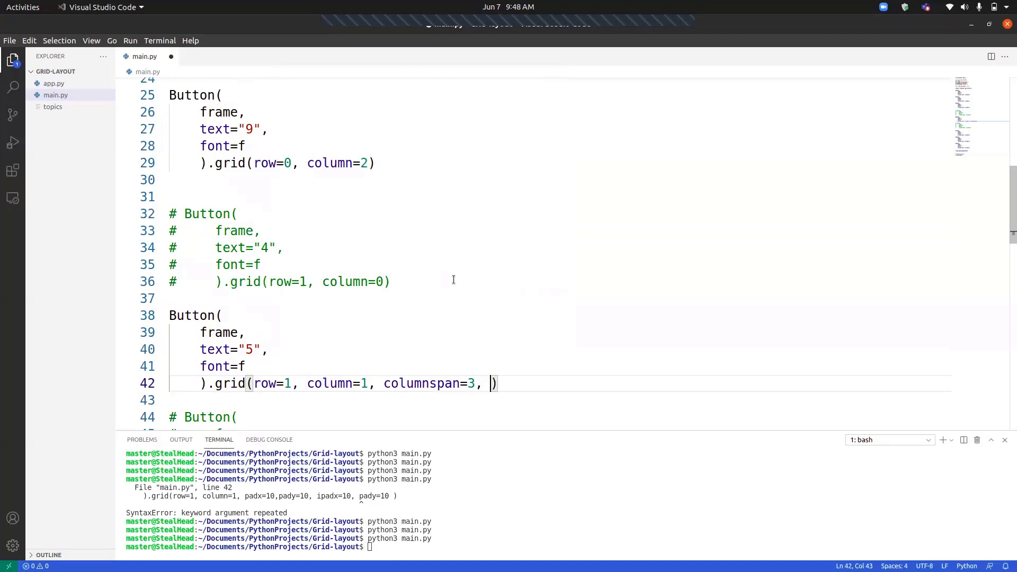
Append sticky='ew' to button 5's grid call, preview the stretched key, then close the window
type("s")
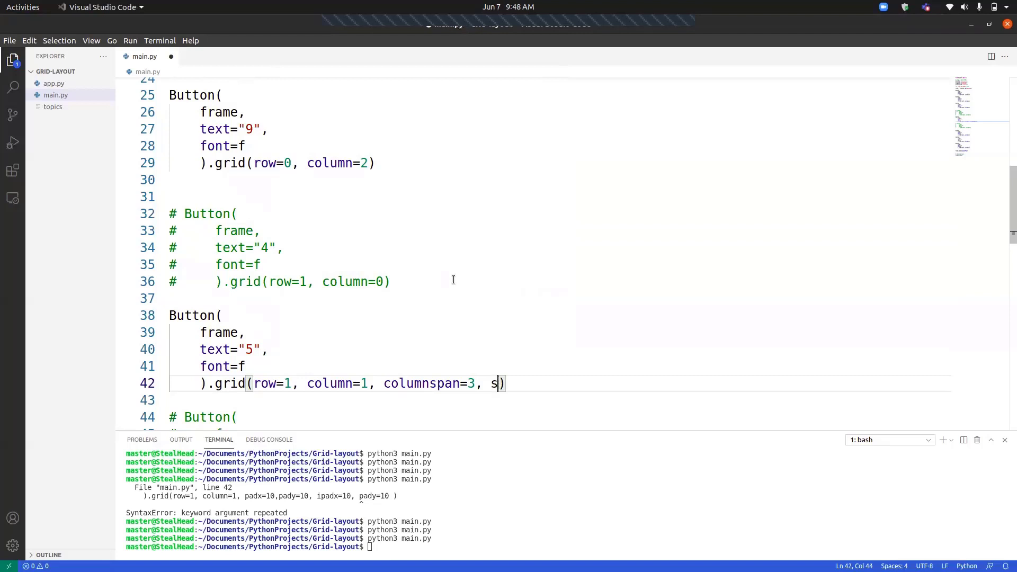
type("ticky='ew")
left_click(567, 547)
type("python3 main.py")
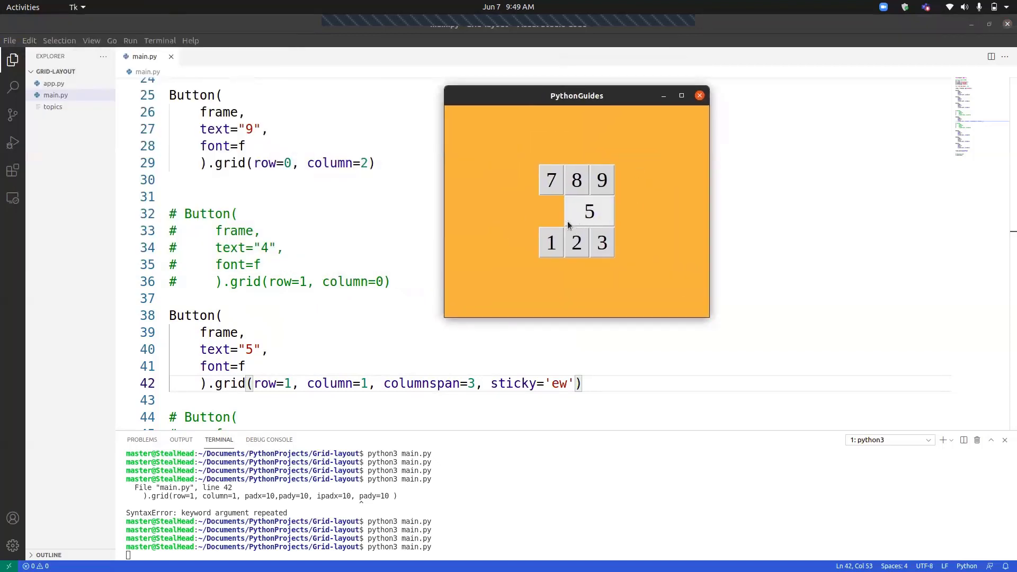
left_click(700, 96)
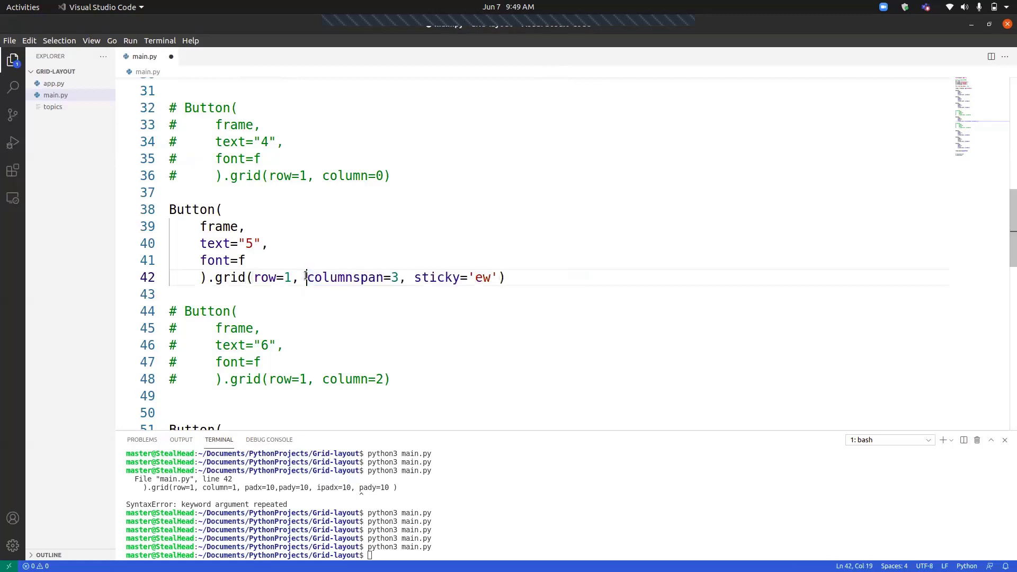
Remove column=1 from line 42 and preview button 5 filling the whole middle row
key("BackSpace")
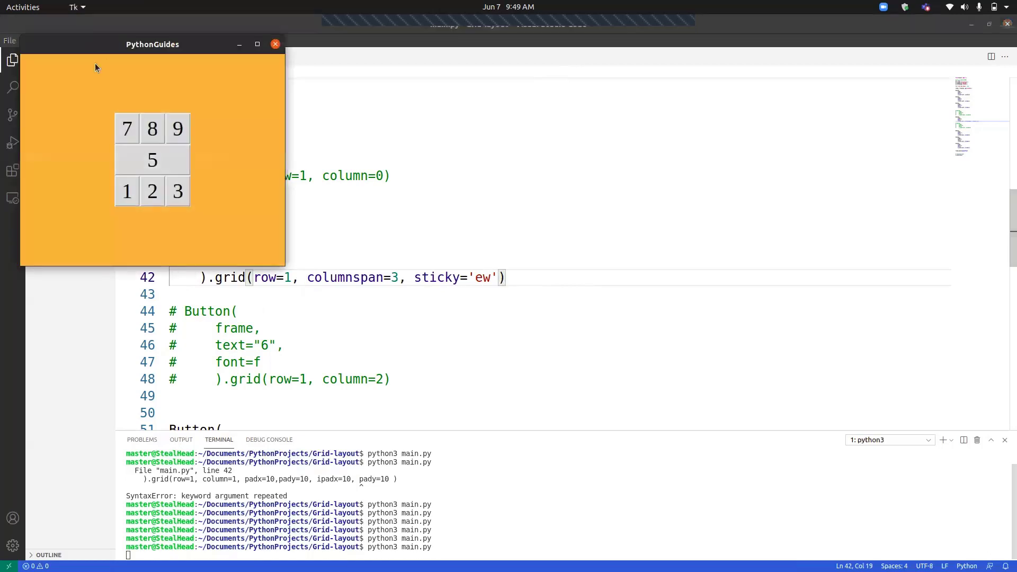
left_click_drag(152, 44, 469, 153)
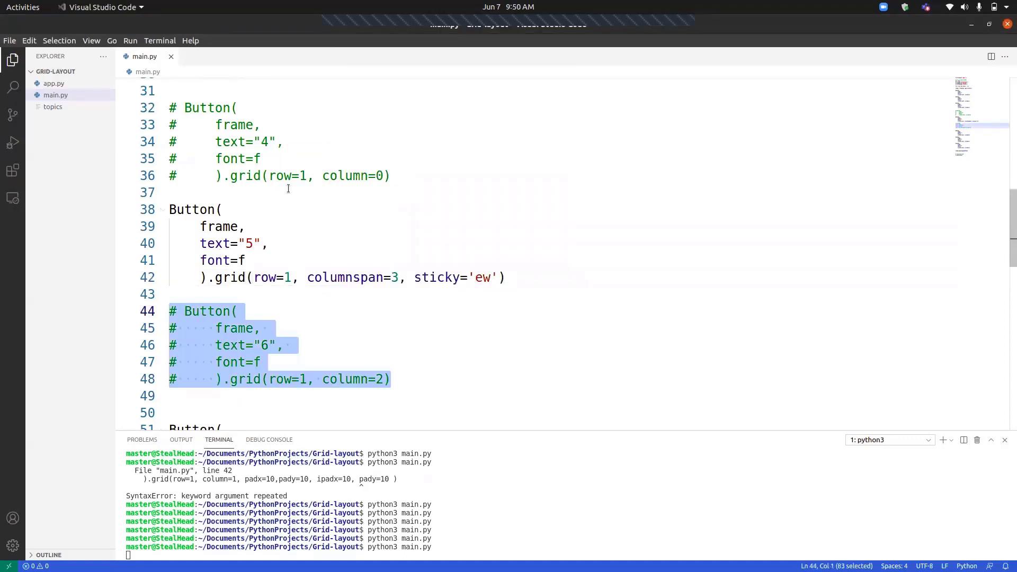
Uncomment button 4, see it crowd button 5 in the preview, then re-comment it
key("Delete")
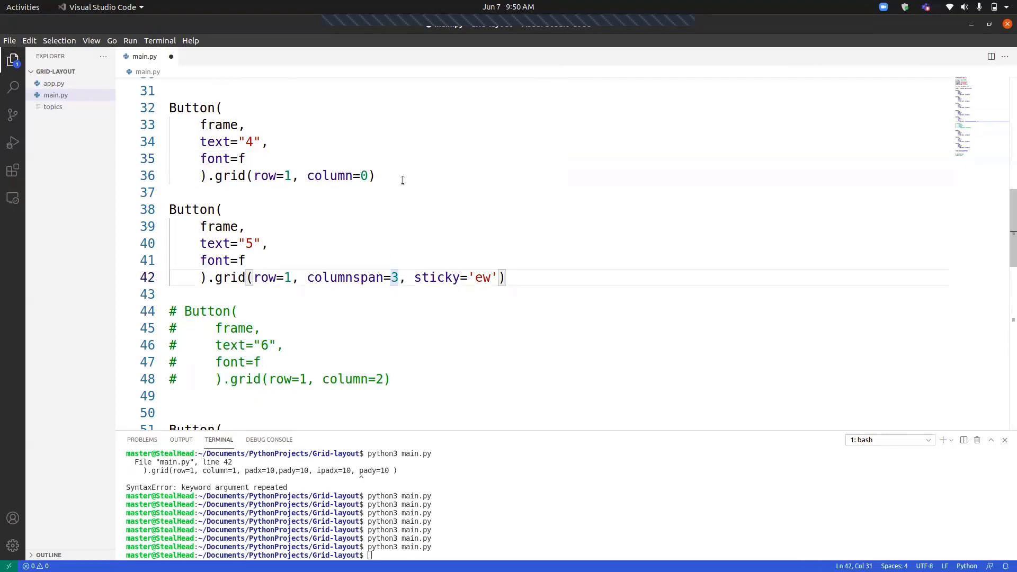
left_click_drag(170, 108, 375, 176)
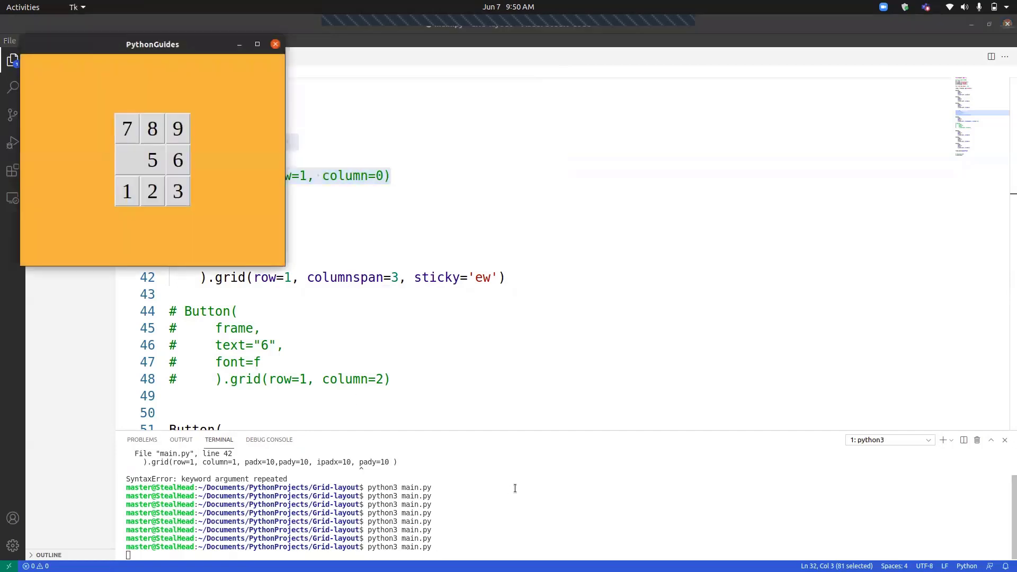
left_click_drag(152, 45, 288, 89)
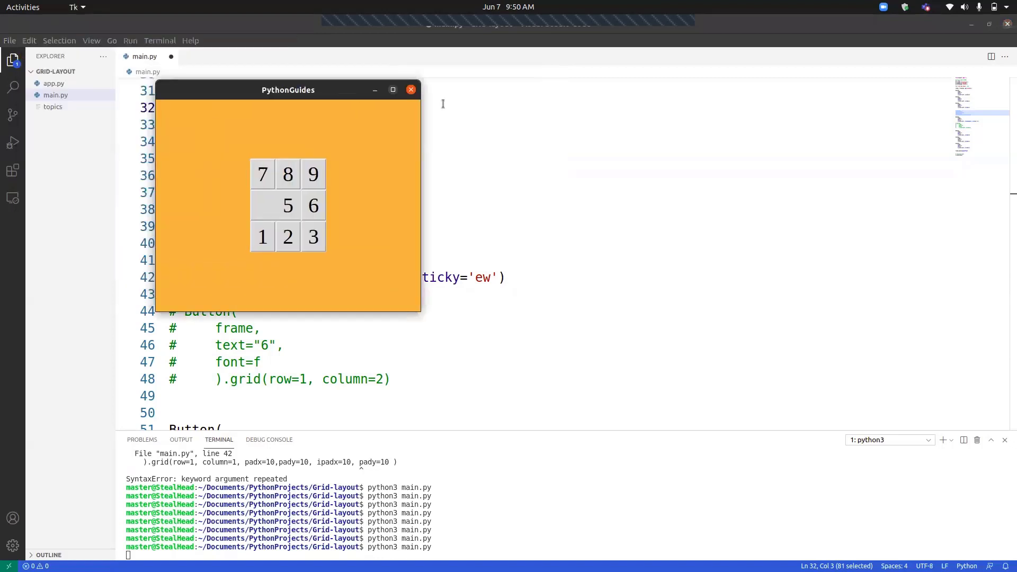
left_click(410, 89)
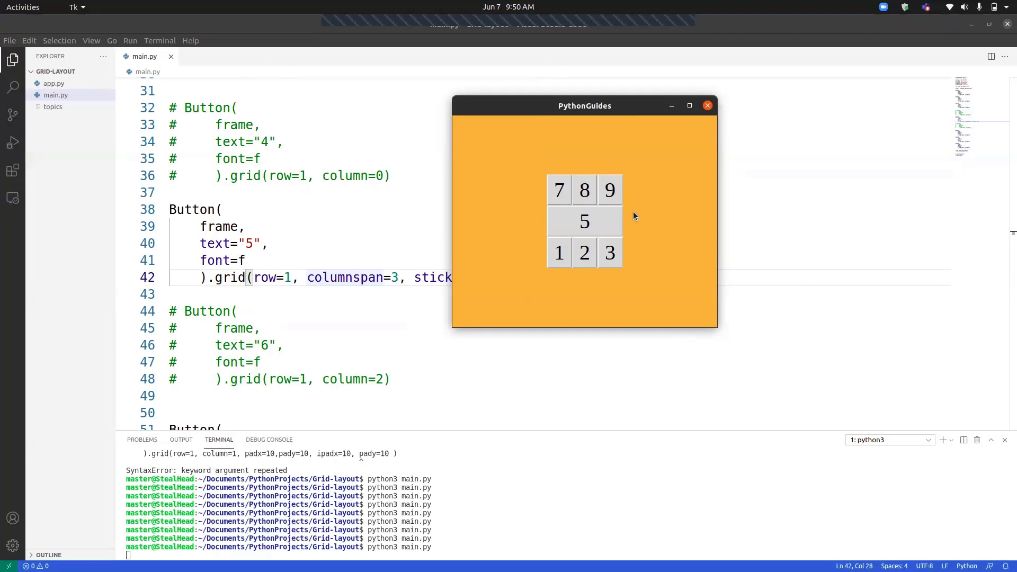
mouse_move(640, 225)
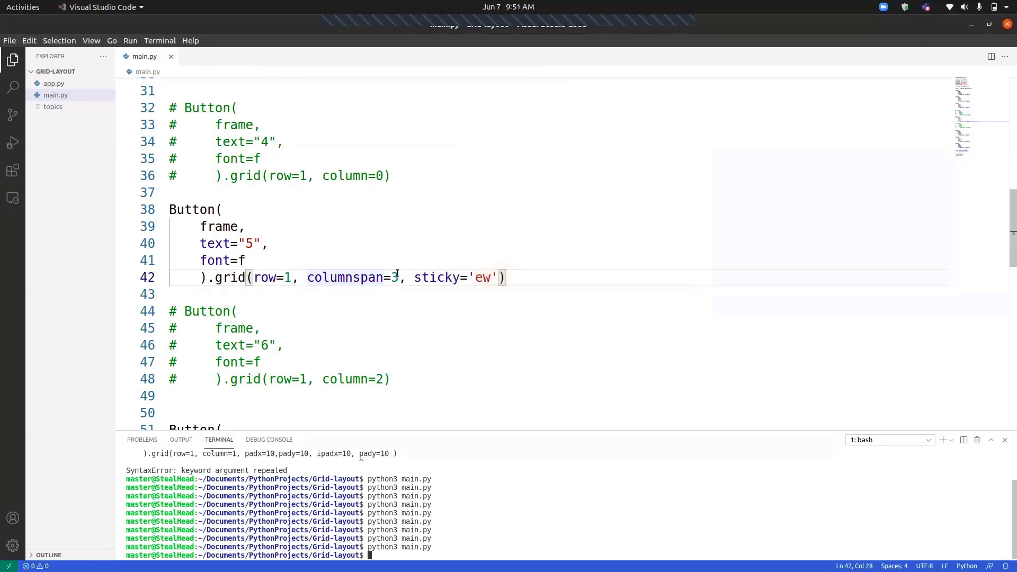
Change button 5's columnspan from 3 to 5, preview it, then close the Tk window
key("BackSpace")
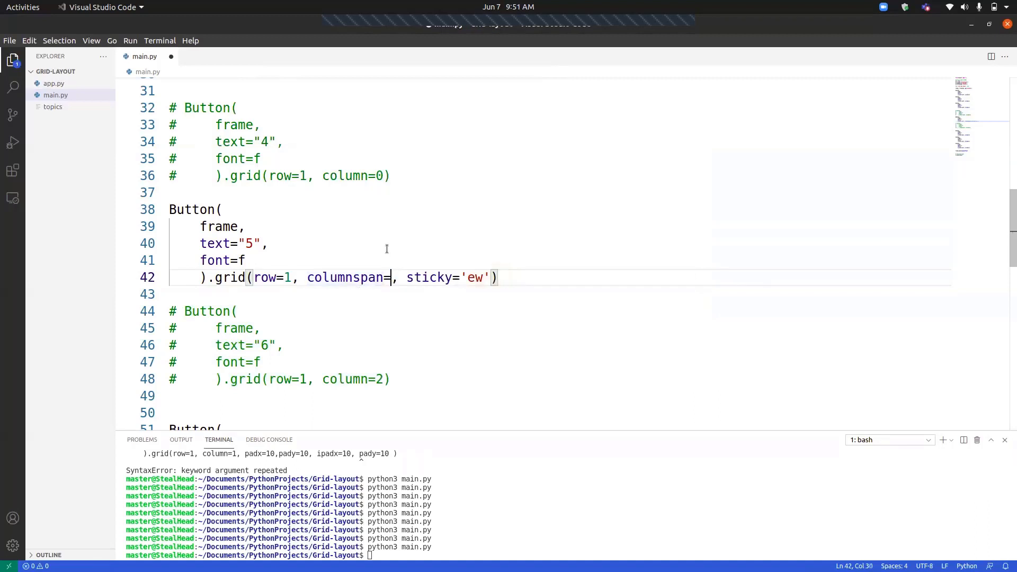
type("5")
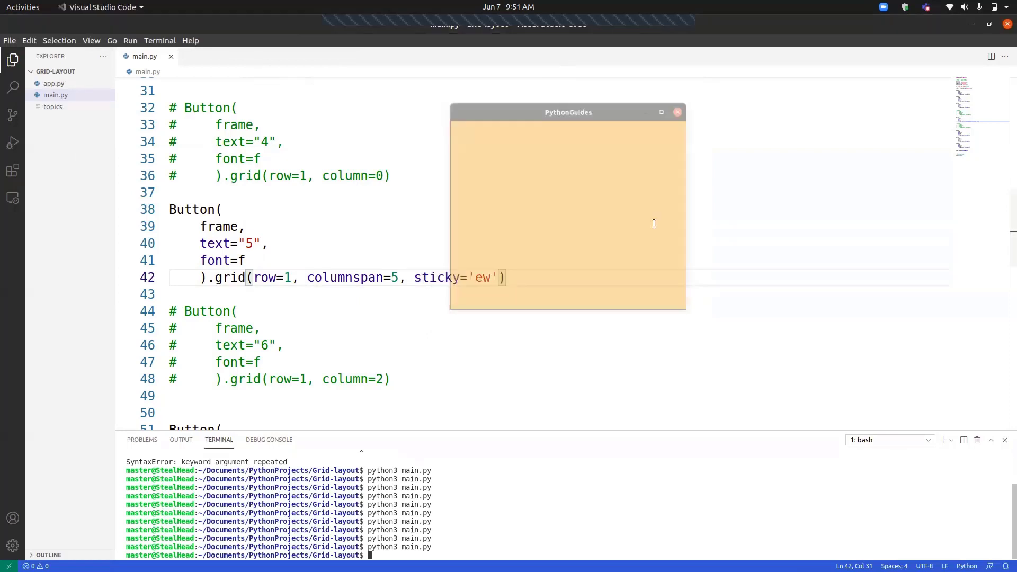
left_click(677, 112)
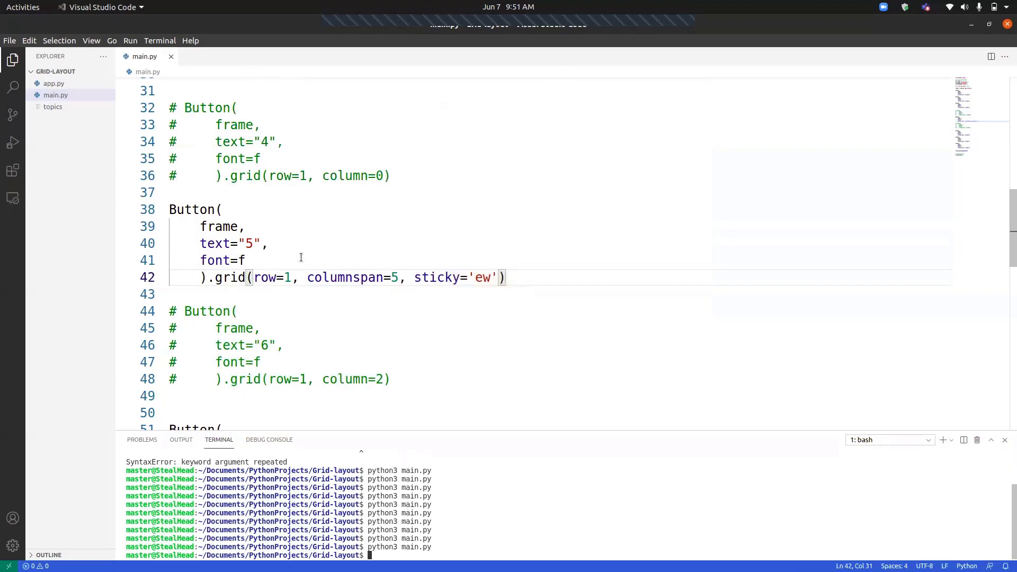